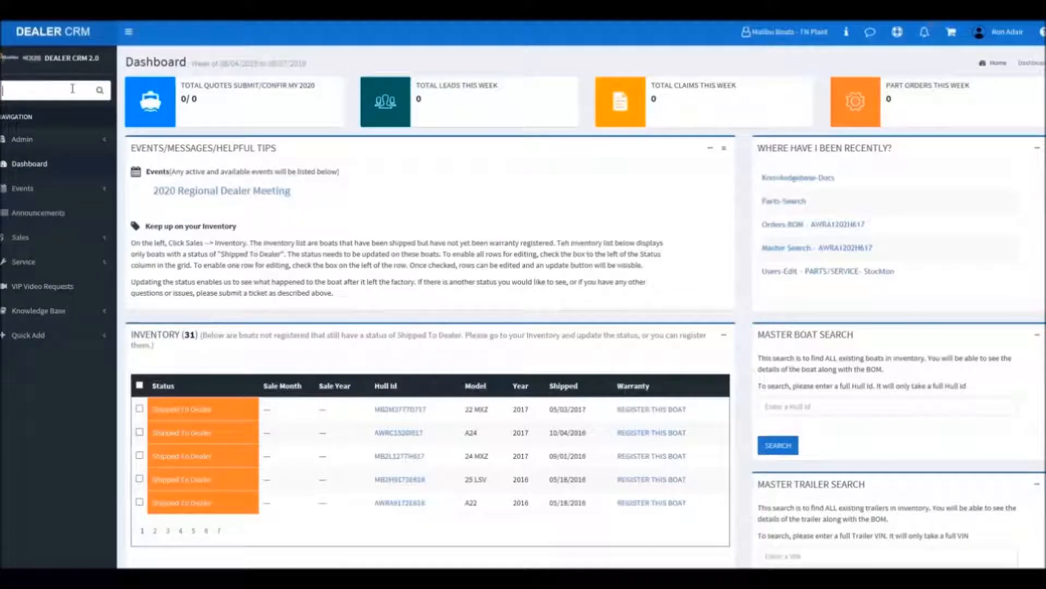
{"action": "mouse_move", "coordinate": [99, 89]}
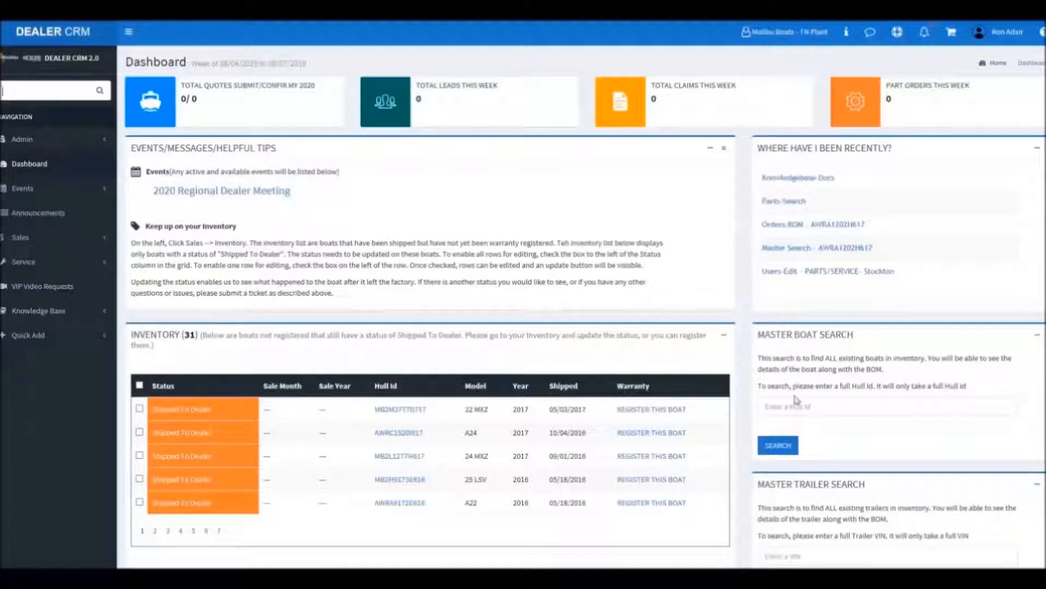
{"action": "left_click", "coordinate": [888, 405]}
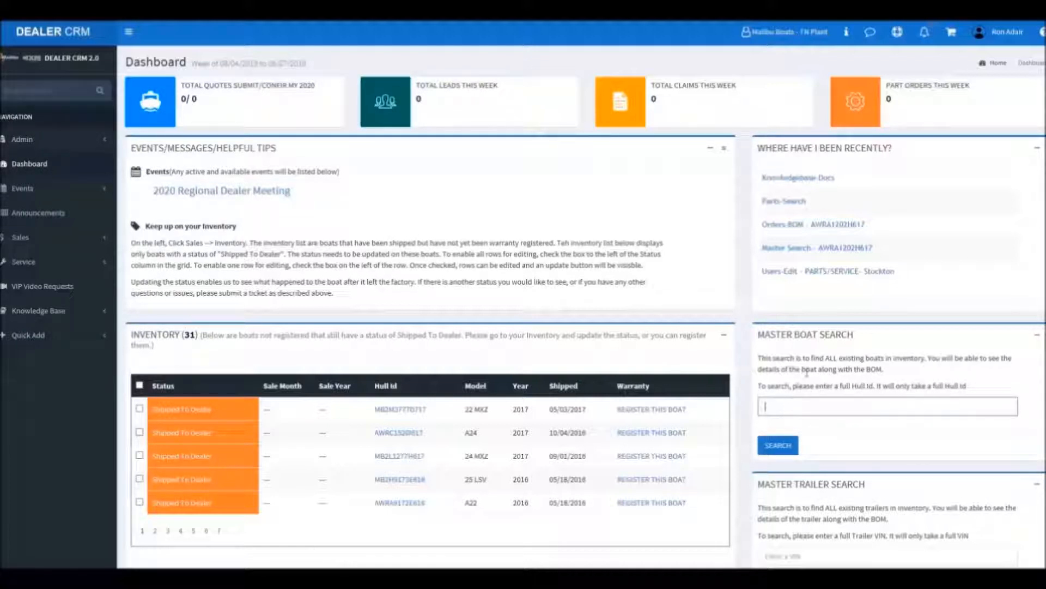
{"action": "double_click", "coordinate": [805, 334]}
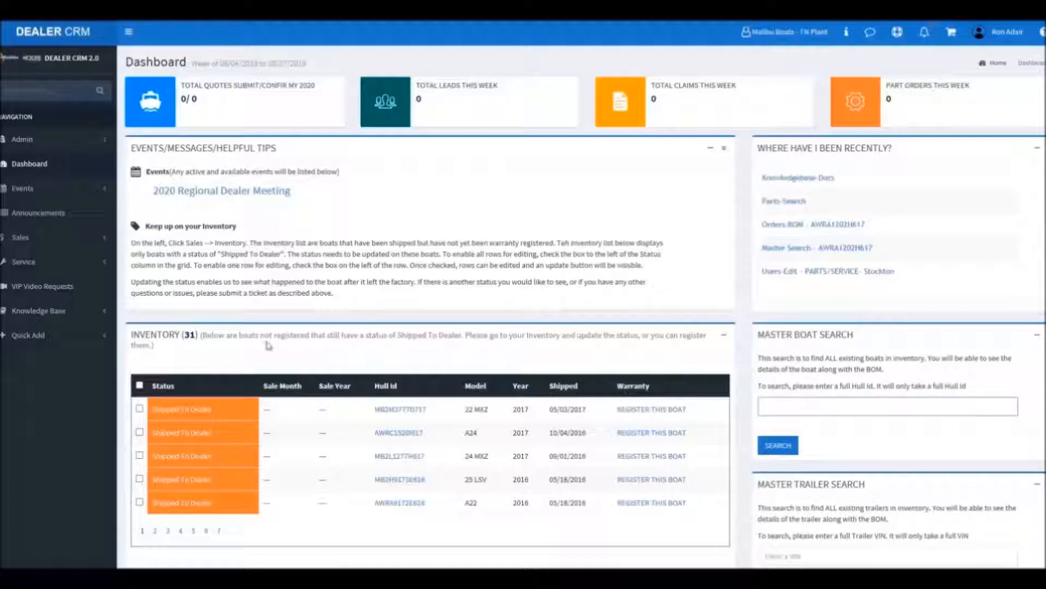
{"action": "left_click", "coordinate": [53, 89]}
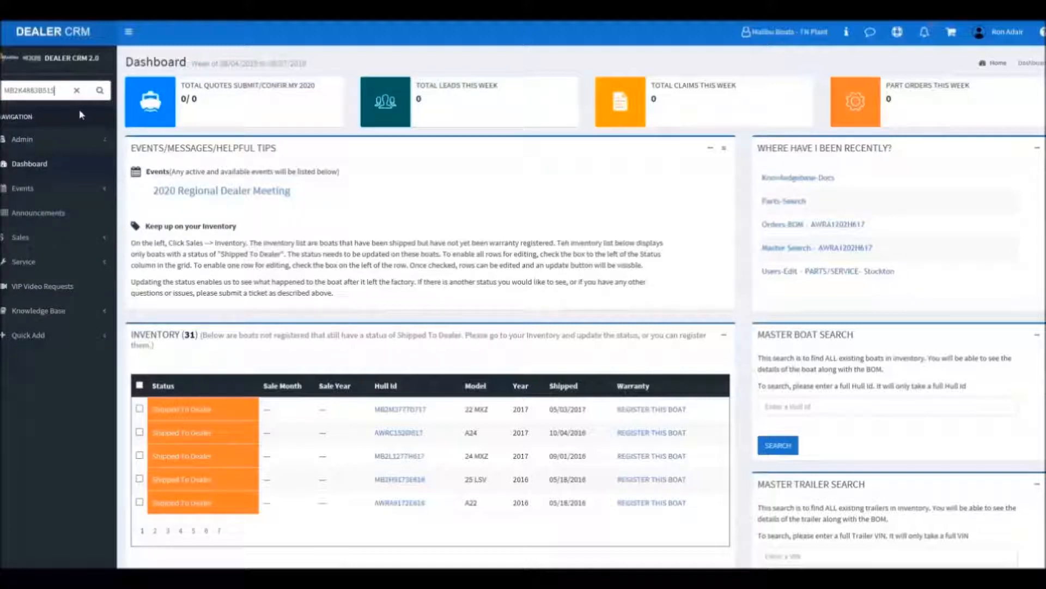
{"action": "left_click", "coordinate": [76, 90]}
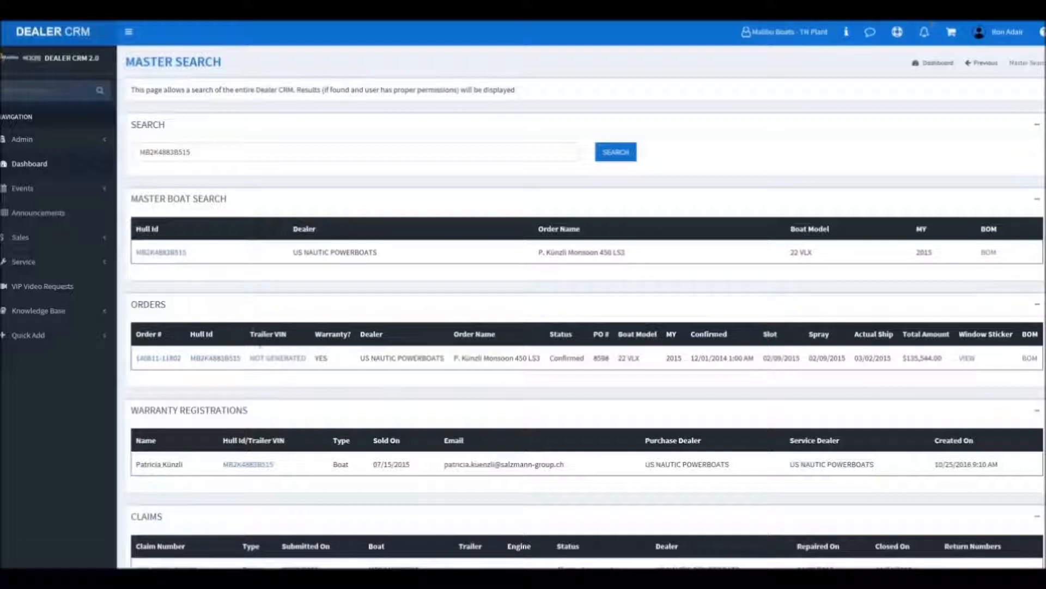
{"action": "mouse_move", "coordinate": [841, 271]}
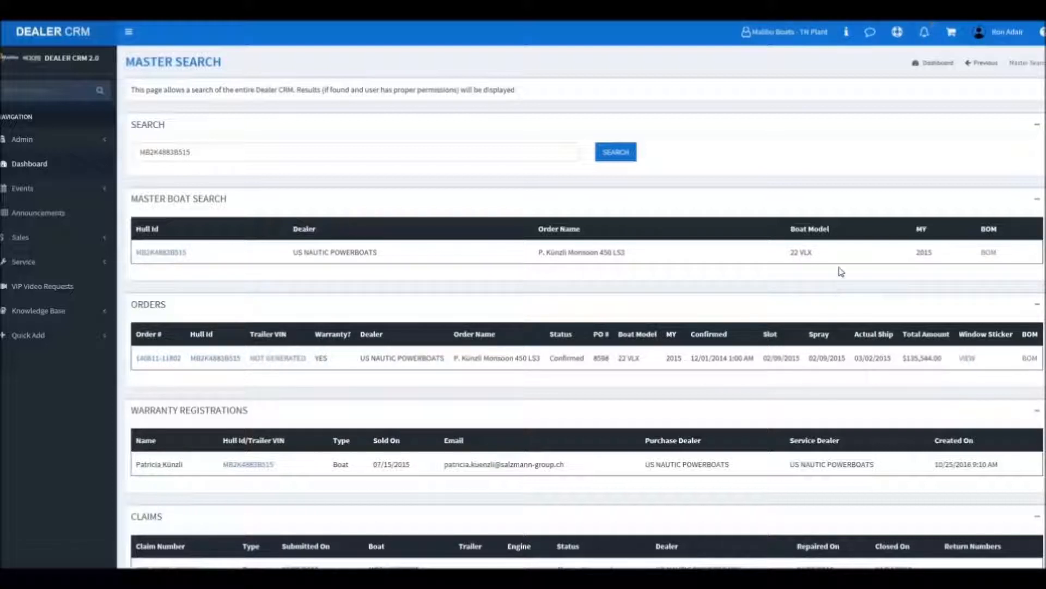
{"action": "mouse_move", "coordinate": [988, 252]}
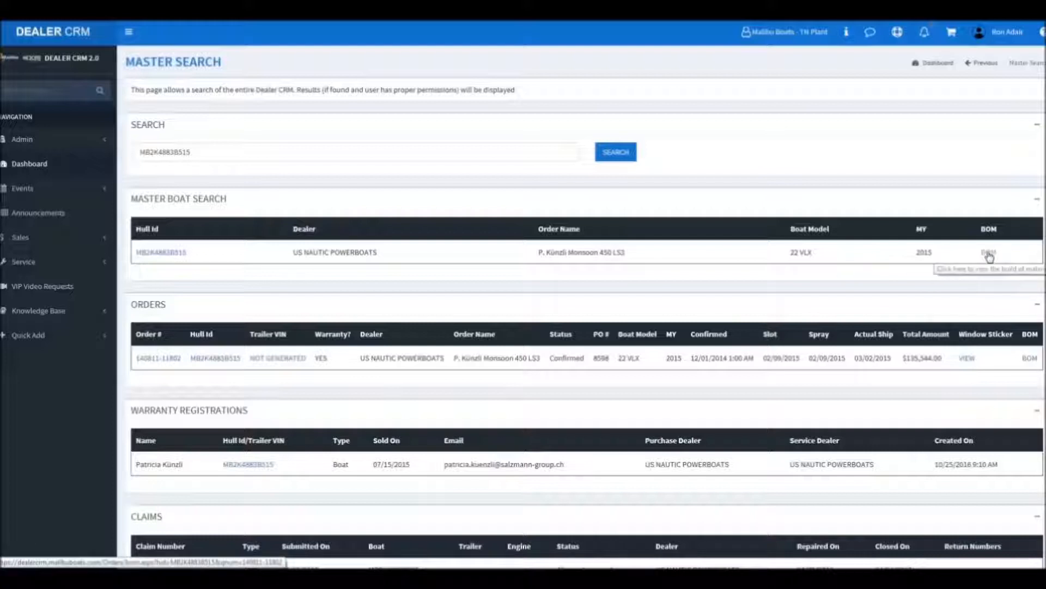
Open the boat's BOM and filter it by 'actuator' to show three Surf Gate parts
{"action": "left_click", "coordinate": [989, 254]}
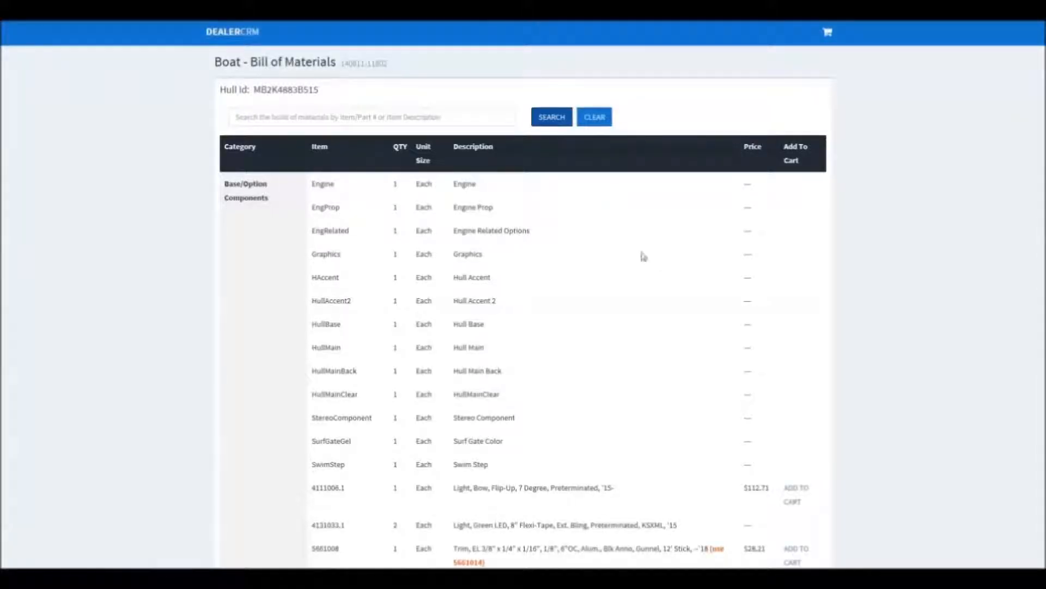
{"action": "scroll", "scroll_direction": "down", "scroll_amount": 3}
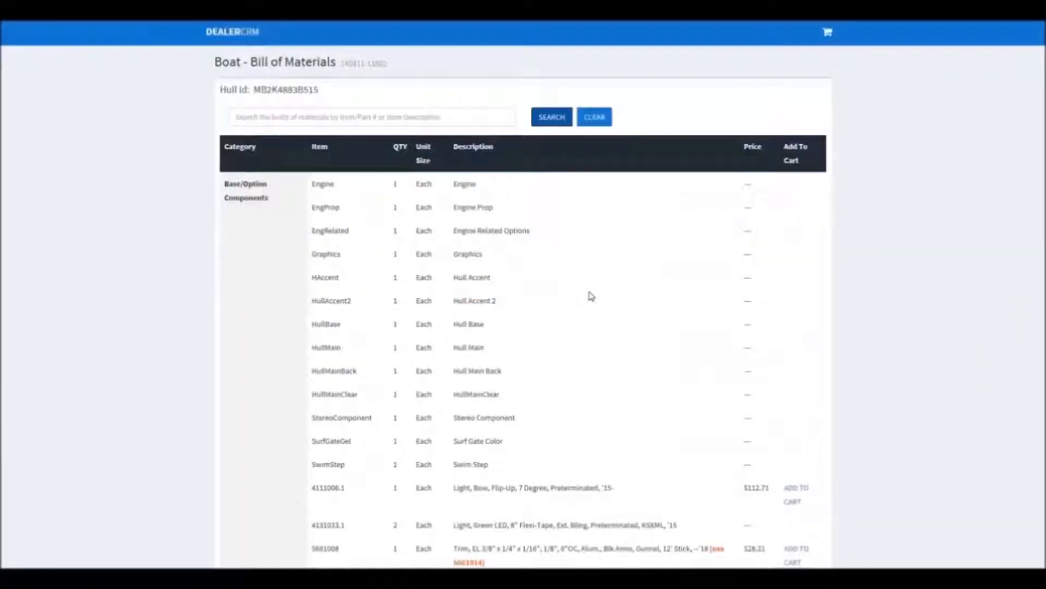
{"action": "left_click", "coordinate": [369, 116]}
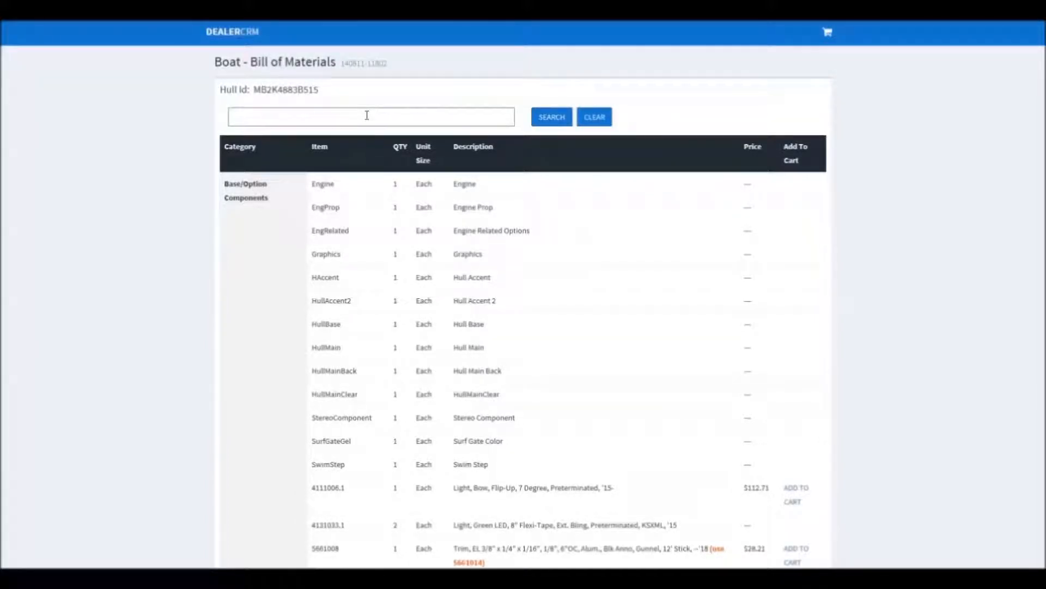
{"action": "type", "text": "actu"}
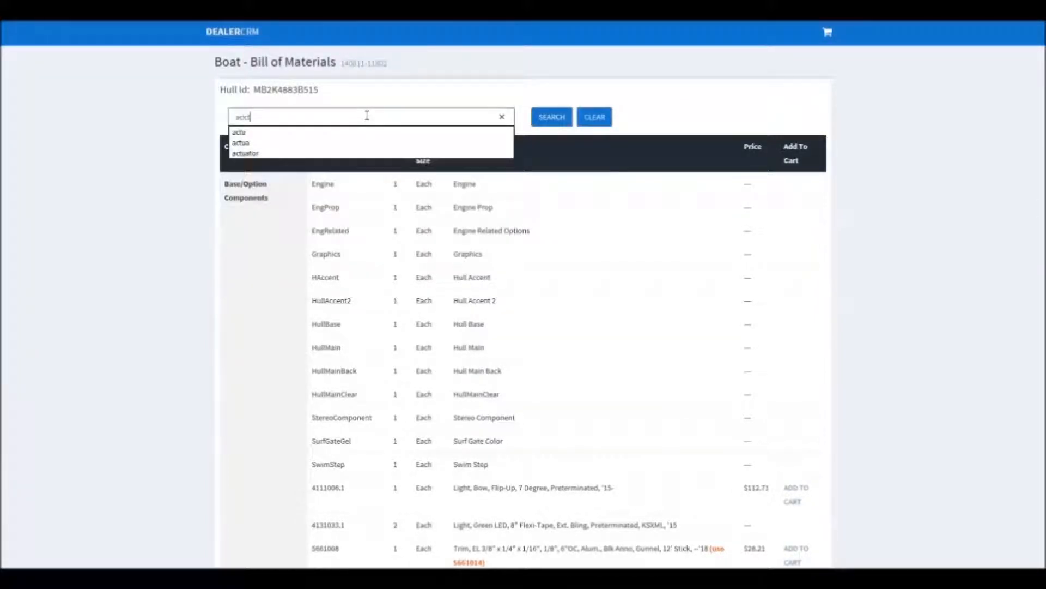
{"action": "left_click", "coordinate": [245, 152]}
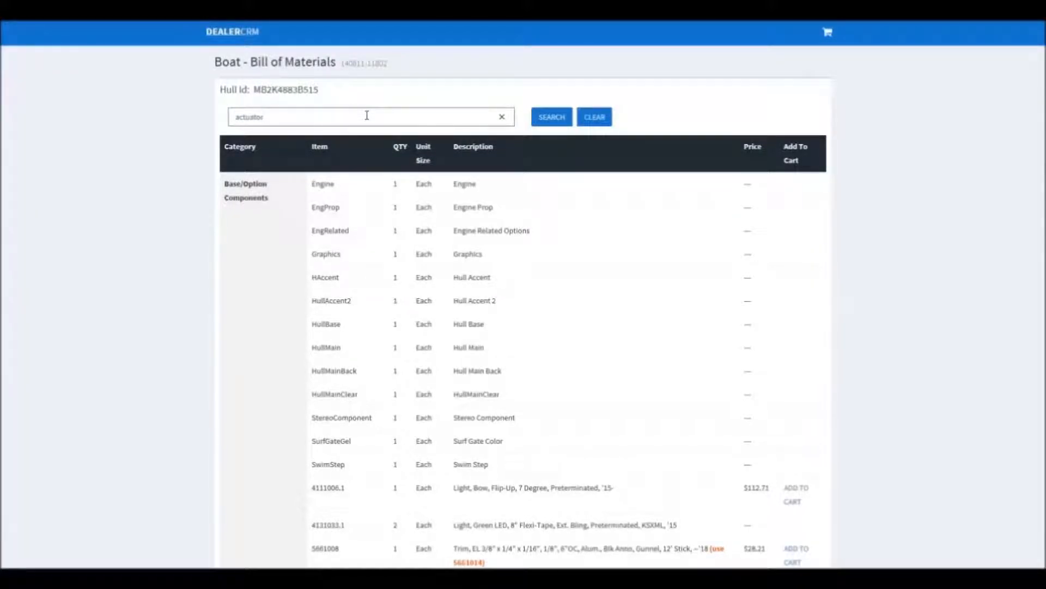
{"action": "left_click", "coordinate": [551, 116]}
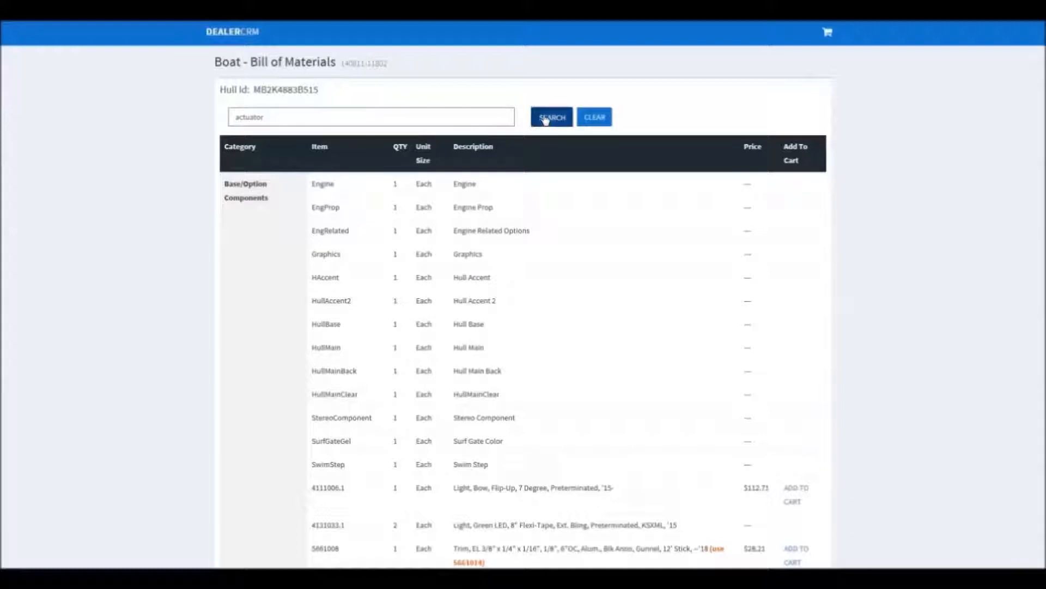
{"action": "left_click", "coordinate": [551, 117]}
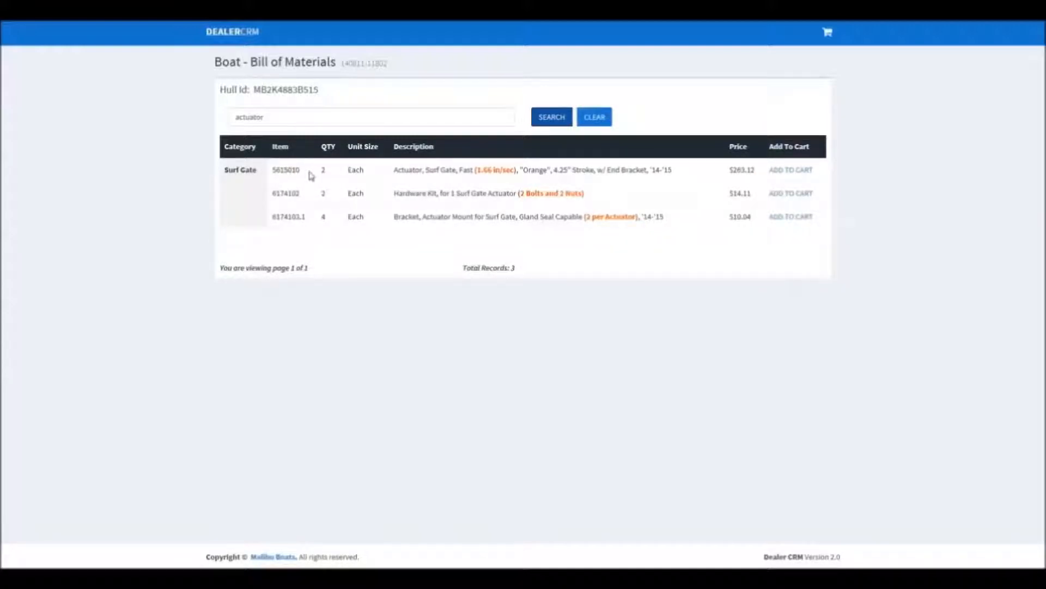
{"action": "double_click", "coordinate": [286, 170]}
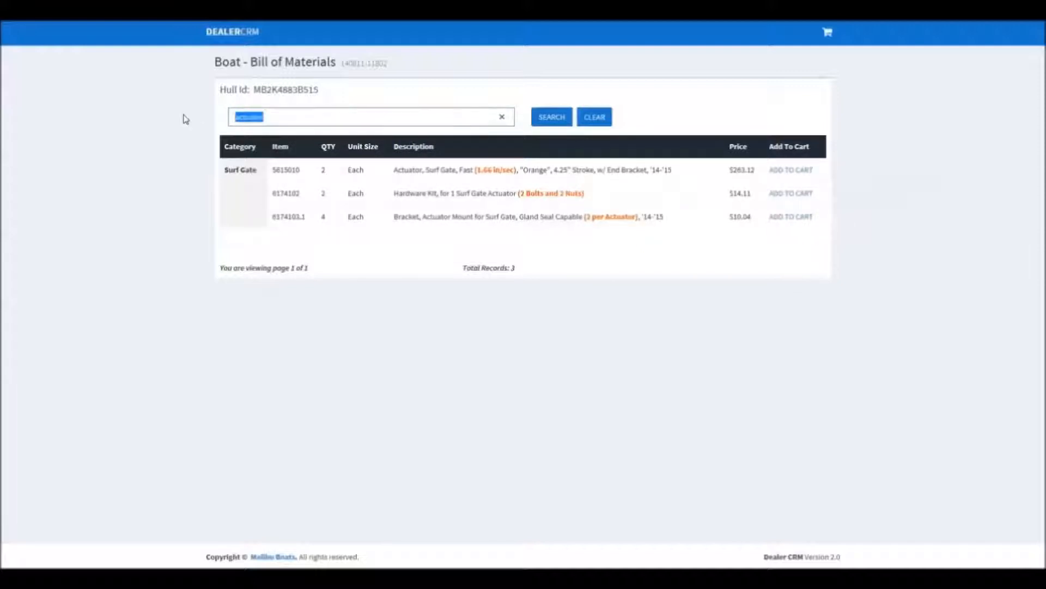
Re-filter the bill of materials by 'fuel' and review the fuel parts listed
{"action": "type", "text": "fuel"}
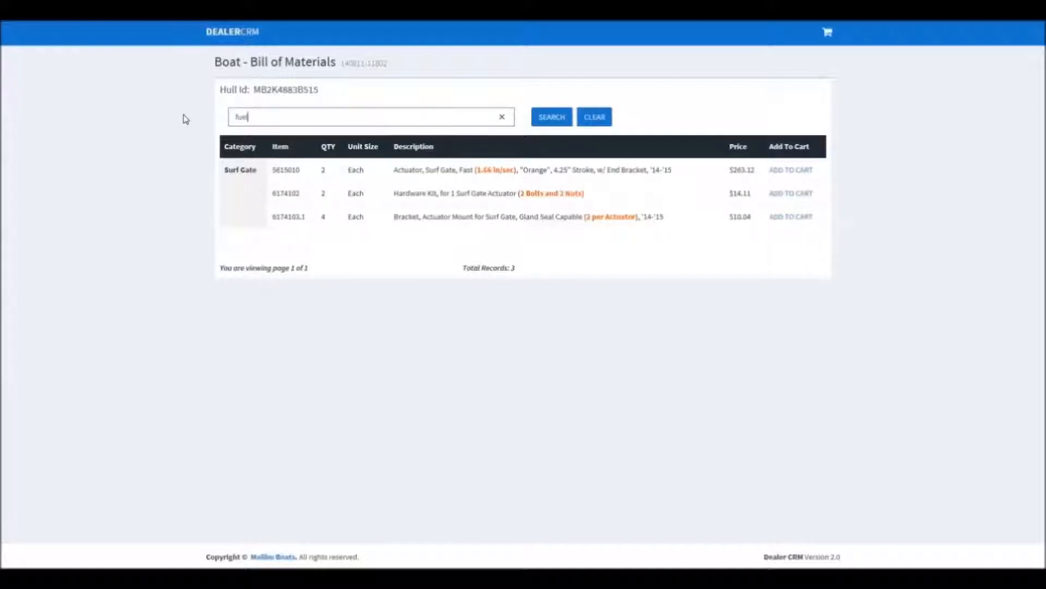
{"action": "left_click", "coordinate": [551, 117]}
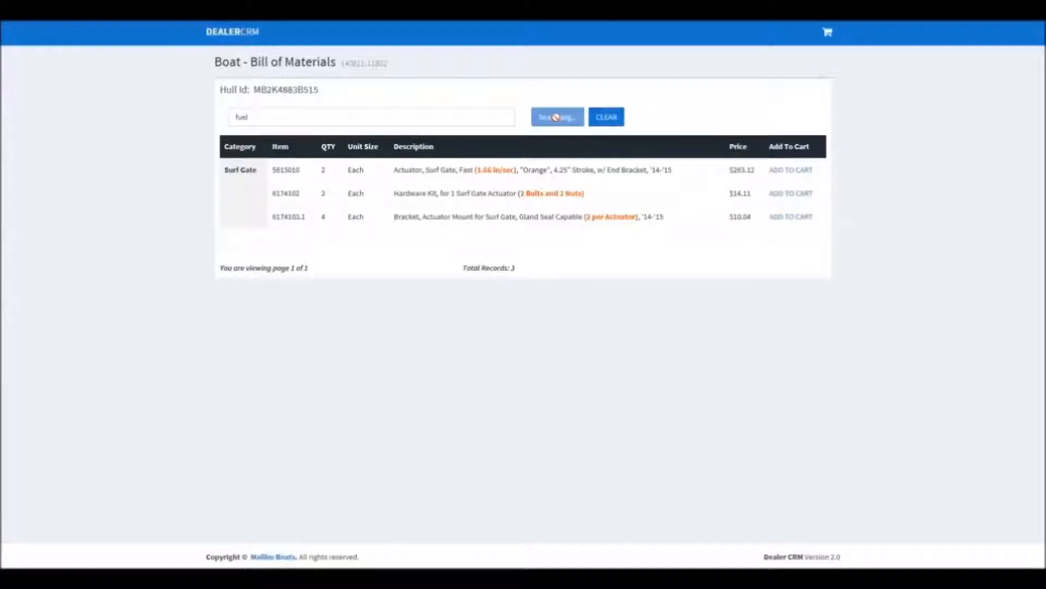
{"action": "left_click", "coordinate": [551, 116]}
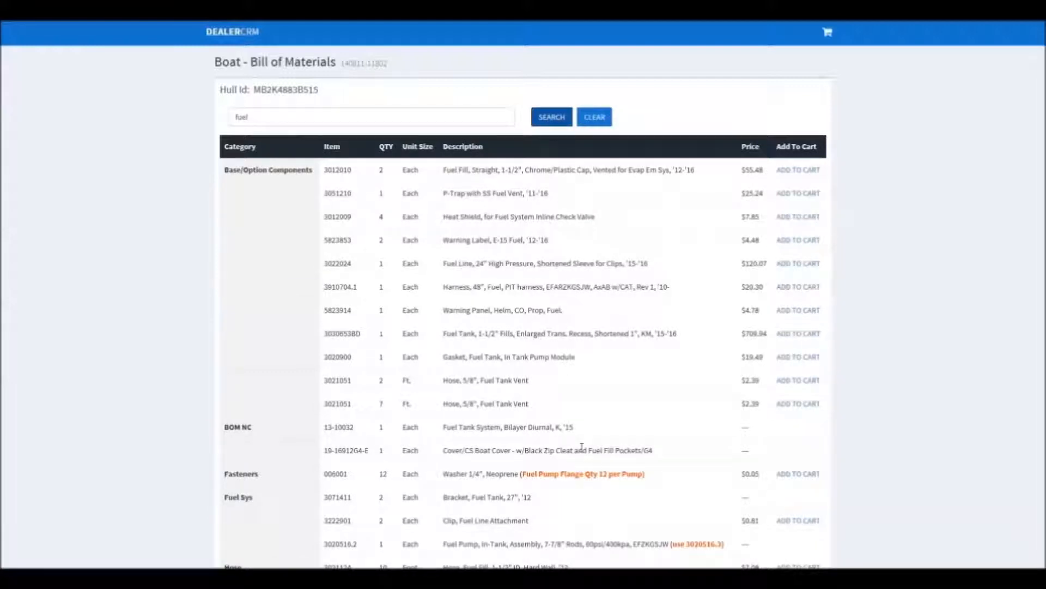
{"action": "scroll", "scroll_direction": "down", "scroll_amount": 3}
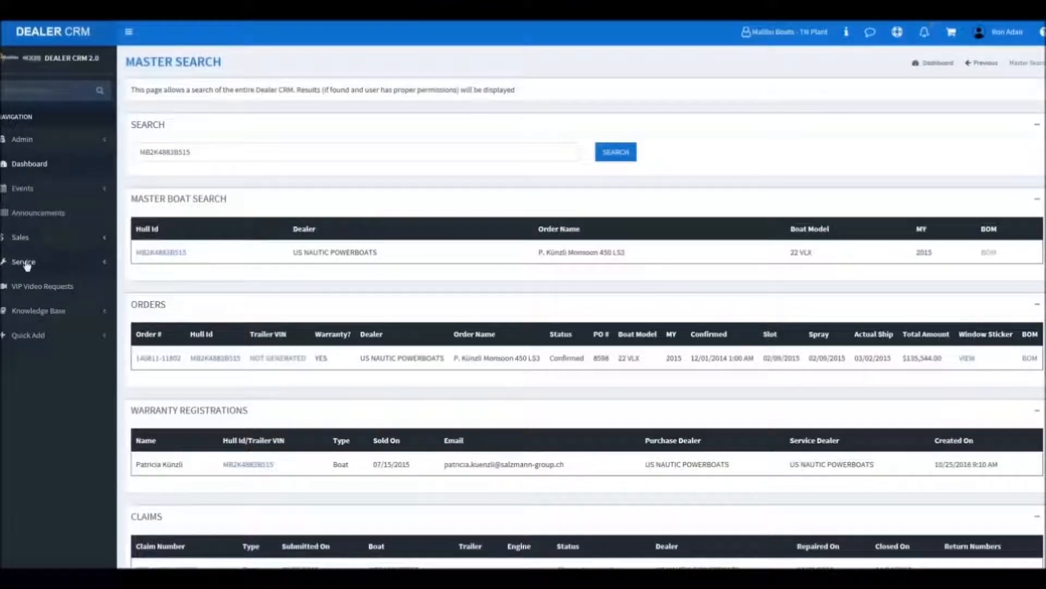
Go to Service > Search Parts and choose searching the General Inventory
{"action": "left_click", "coordinate": [23, 262]}
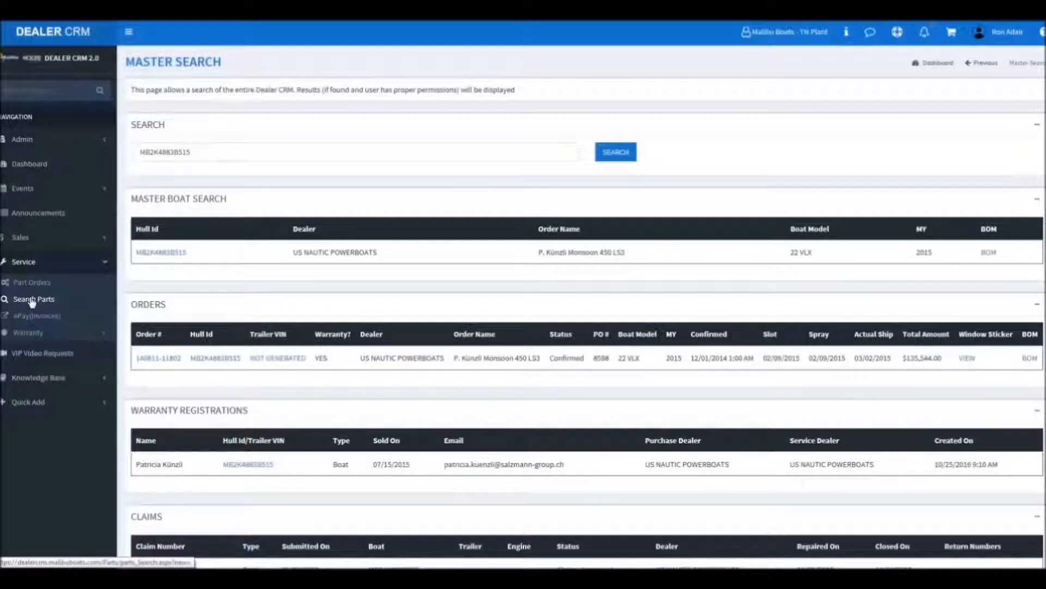
{"action": "left_click", "coordinate": [33, 298]}
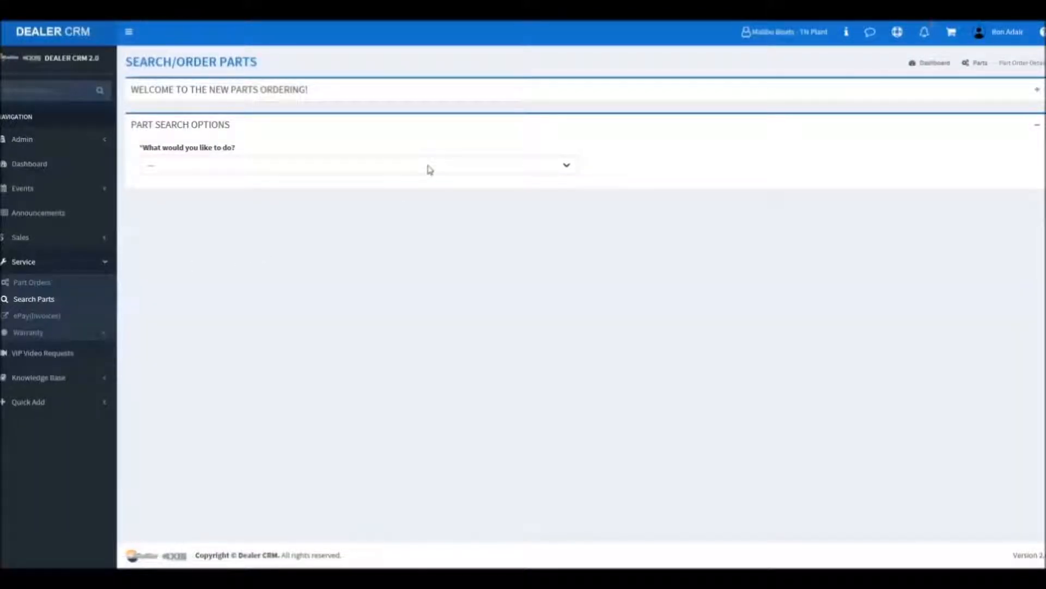
{"action": "left_click", "coordinate": [357, 164]}
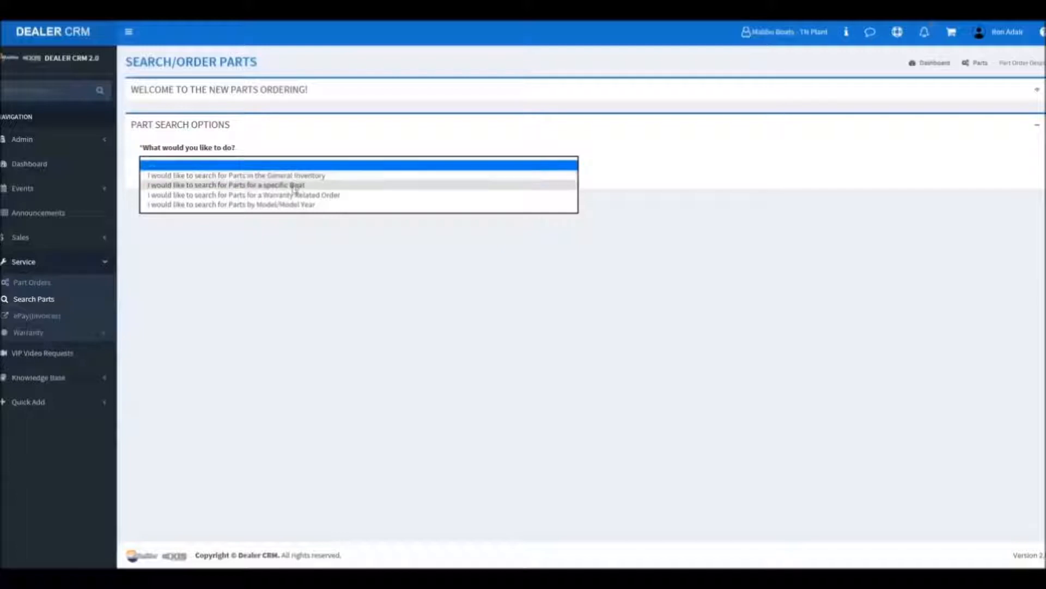
{"action": "mouse_move", "coordinate": [287, 204]}
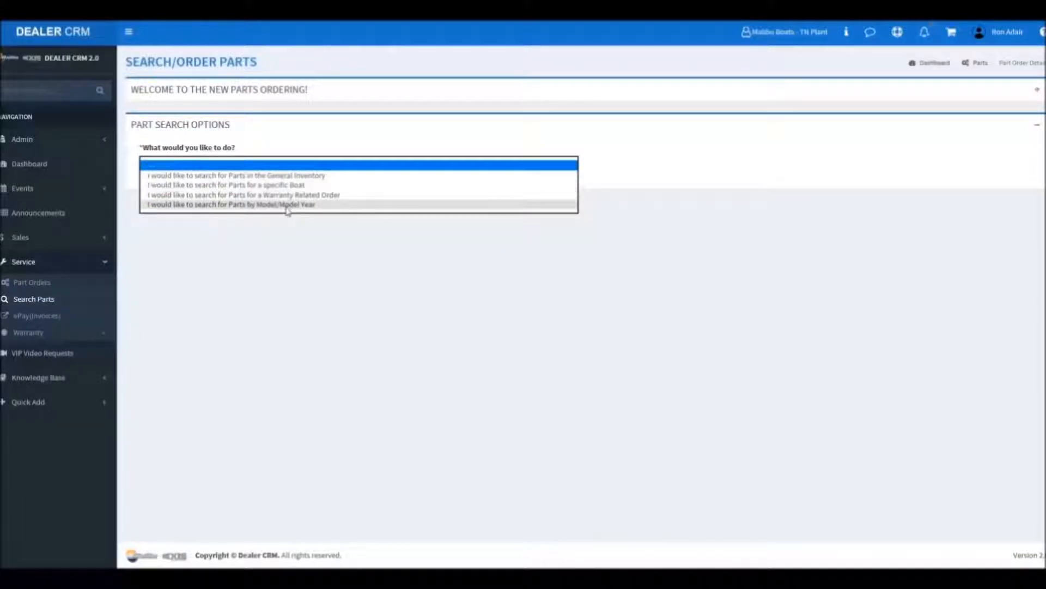
{"action": "left_click", "coordinate": [234, 175]}
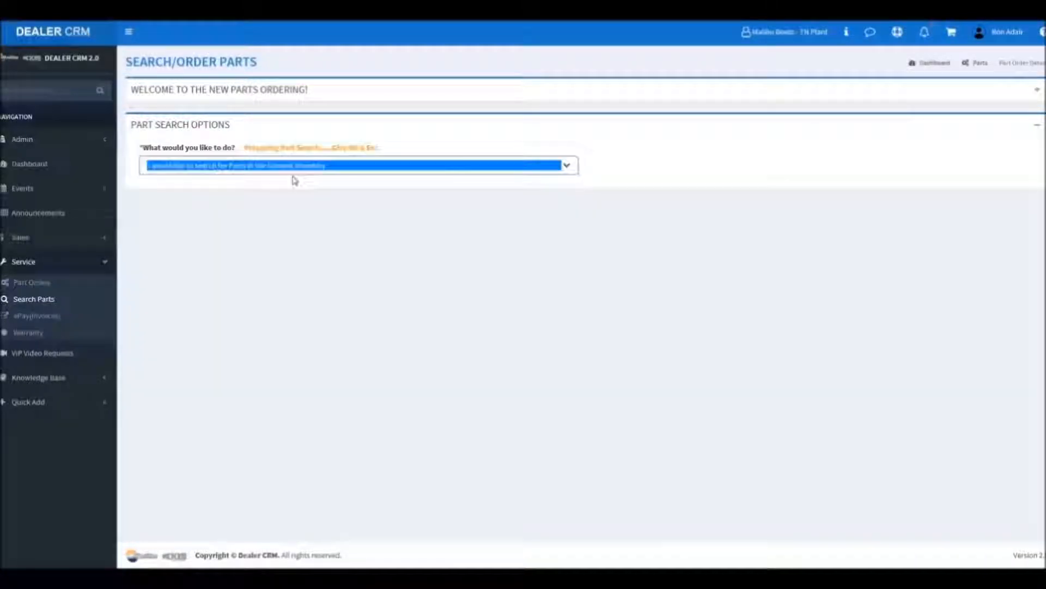
{"action": "left_click", "coordinate": [357, 164]}
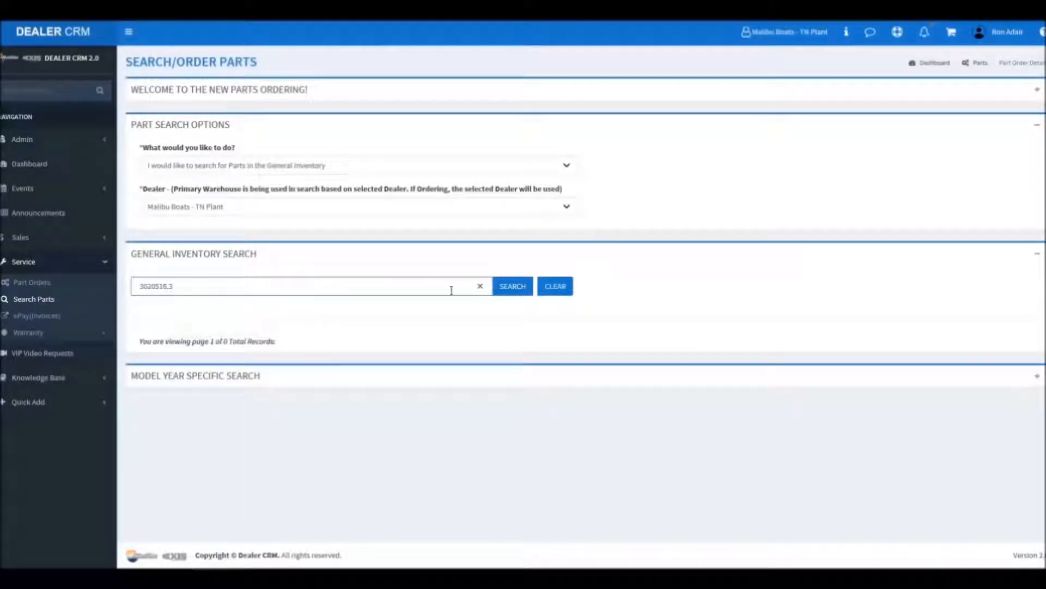
Search part 3020516.3 and tick the in-tank fuel pump assembly result
{"action": "left_click", "coordinate": [512, 285]}
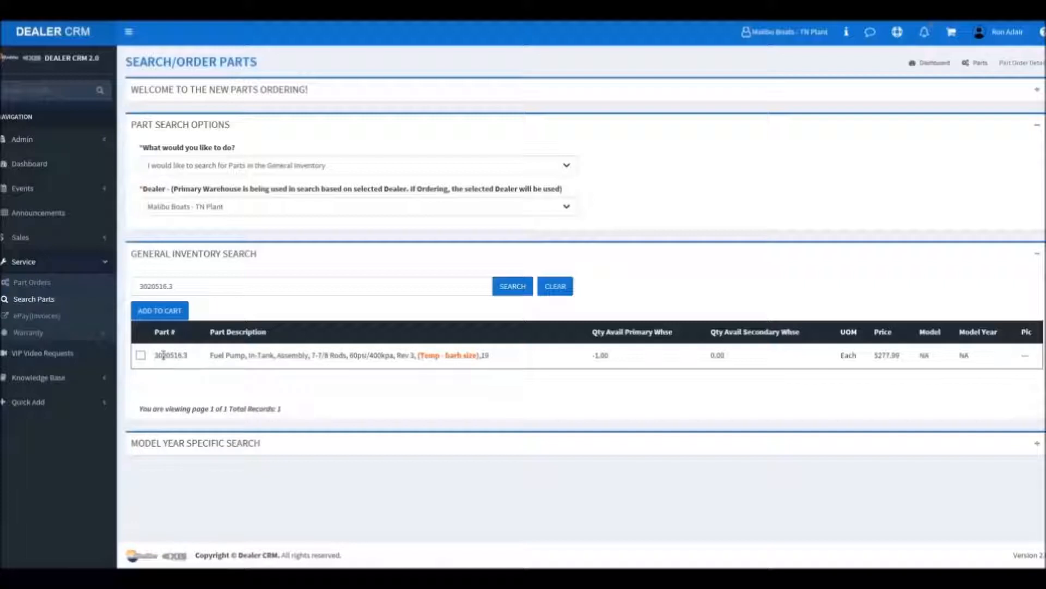
{"action": "double_click", "coordinate": [170, 355]}
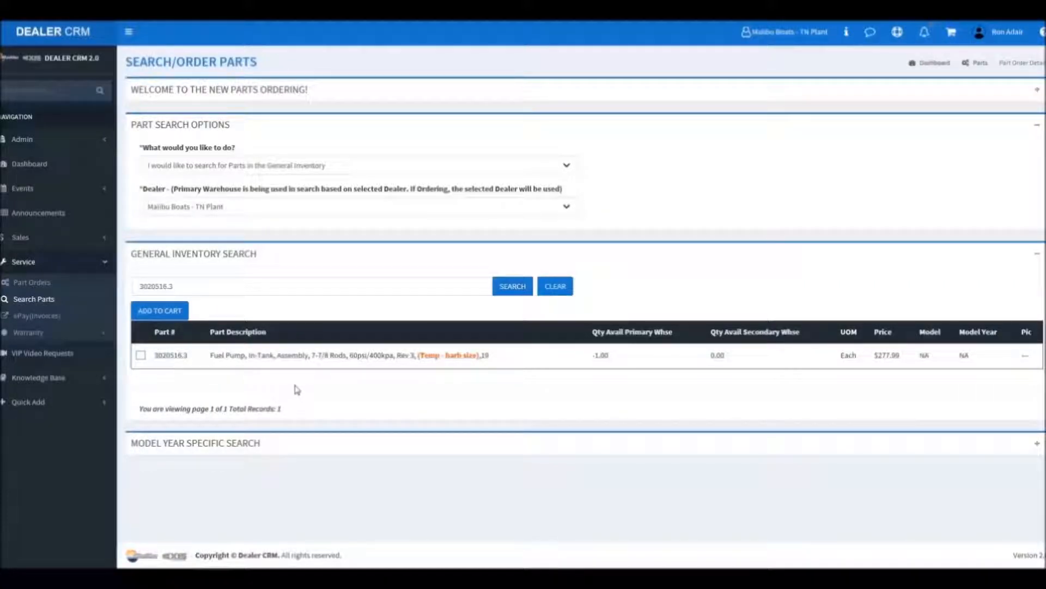
{"action": "left_click", "coordinate": [140, 355]}
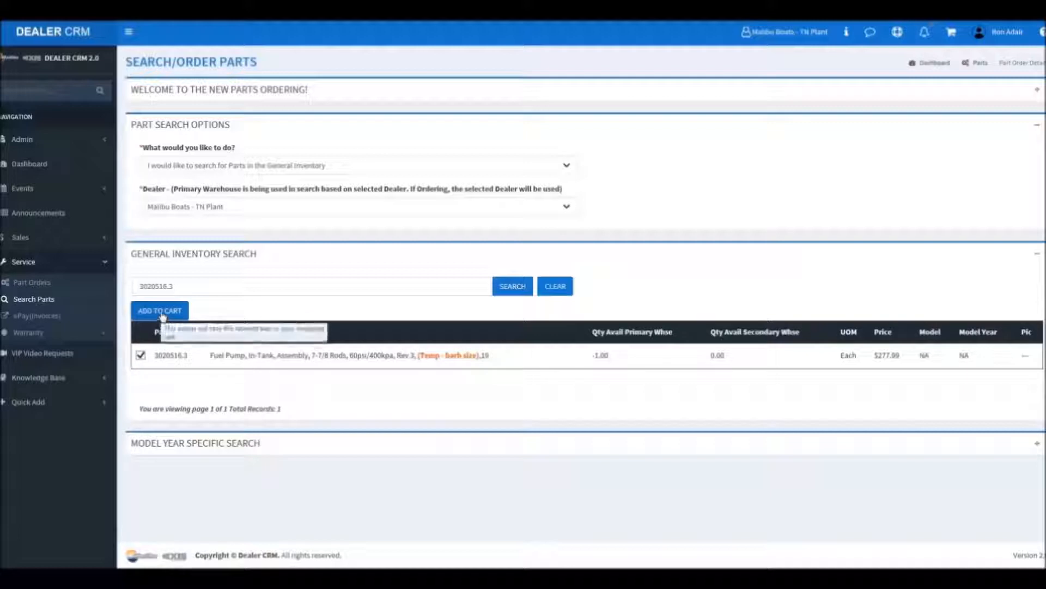
Add the fuel pump to the cart at quantity 1.0 and start the order
{"action": "left_click", "coordinate": [160, 310]}
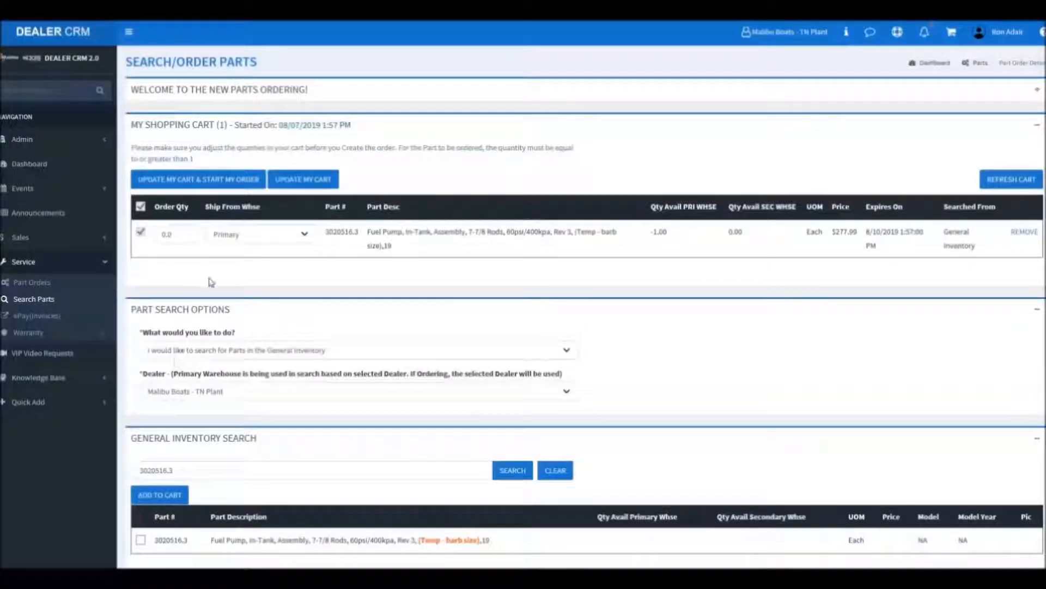
{"action": "left_click", "coordinate": [176, 234]}
{"action": "type", "text": "1"}
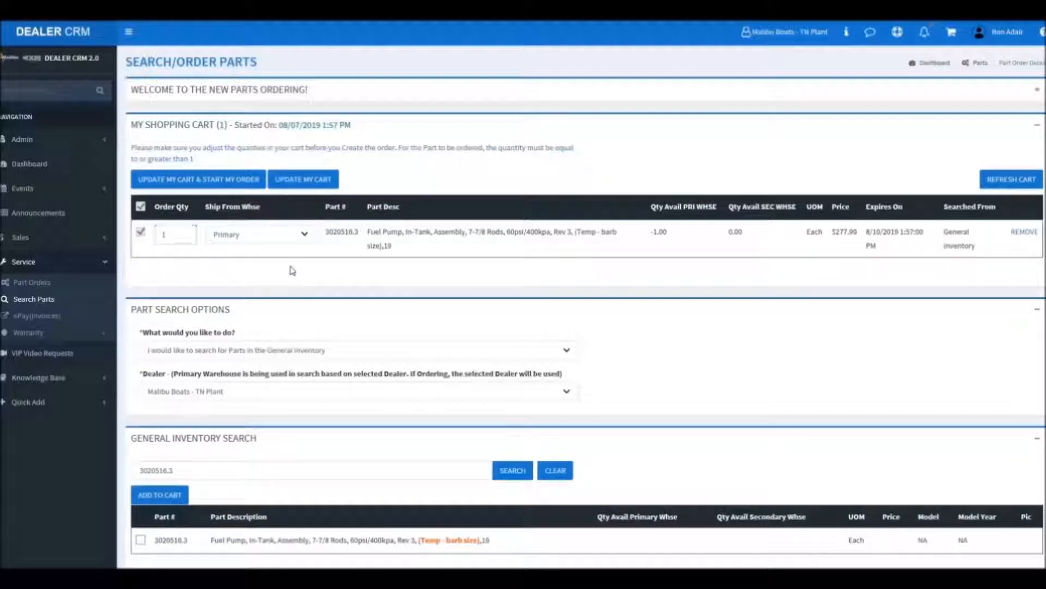
{"action": "left_click", "coordinate": [303, 178]}
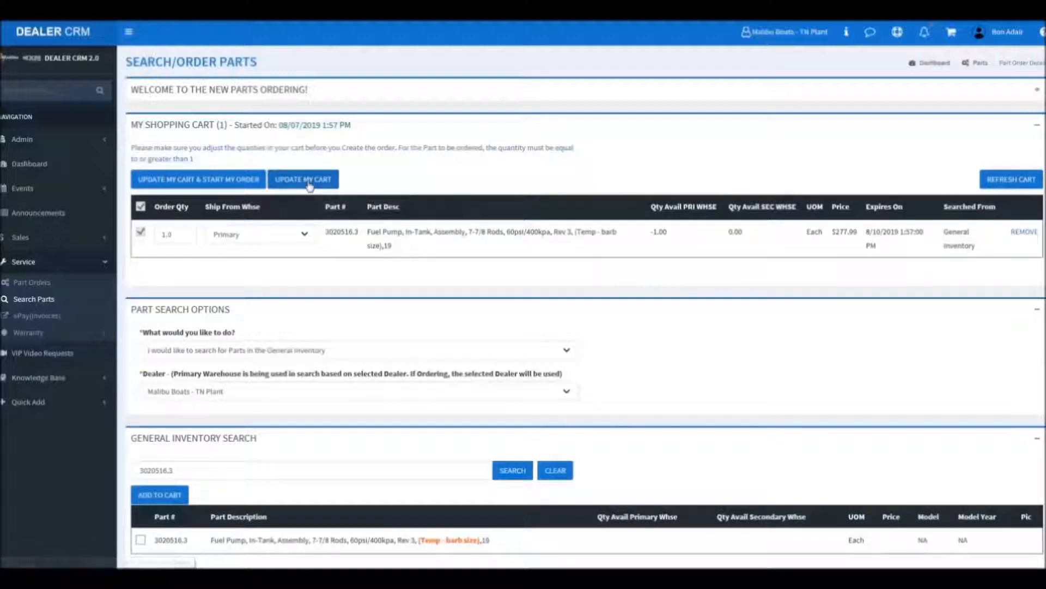
{"action": "mouse_move", "coordinate": [303, 179]}
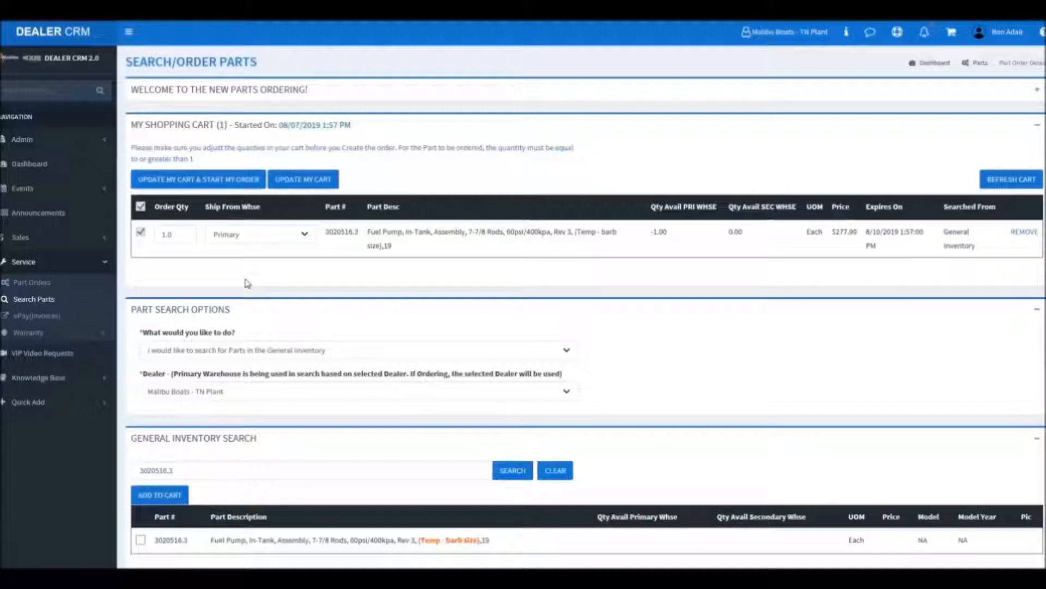
{"action": "scroll", "scroll_direction": "down", "scroll_amount": 3}
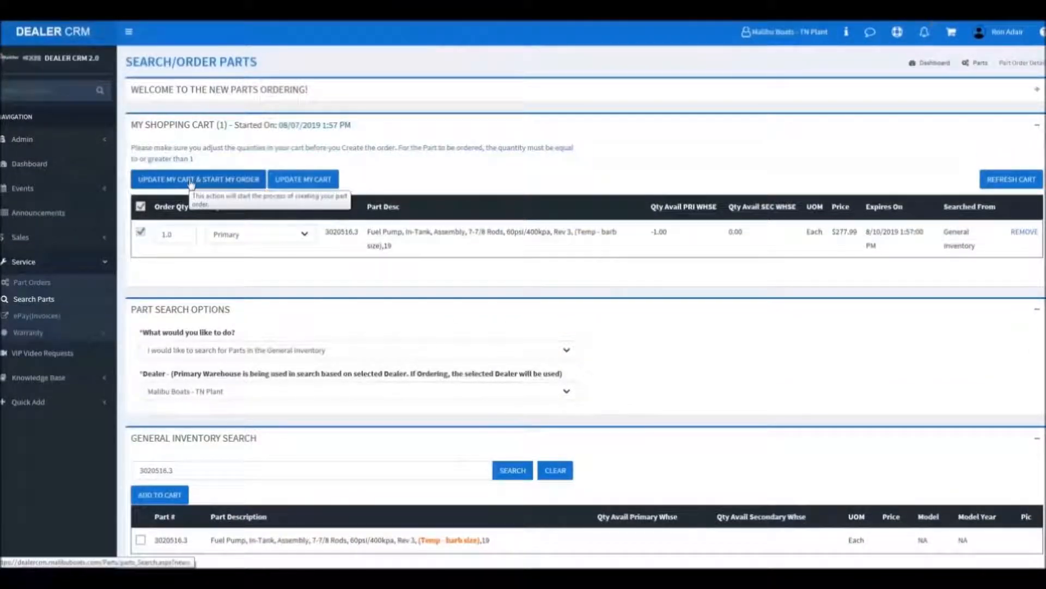
{"action": "left_click", "coordinate": [198, 178]}
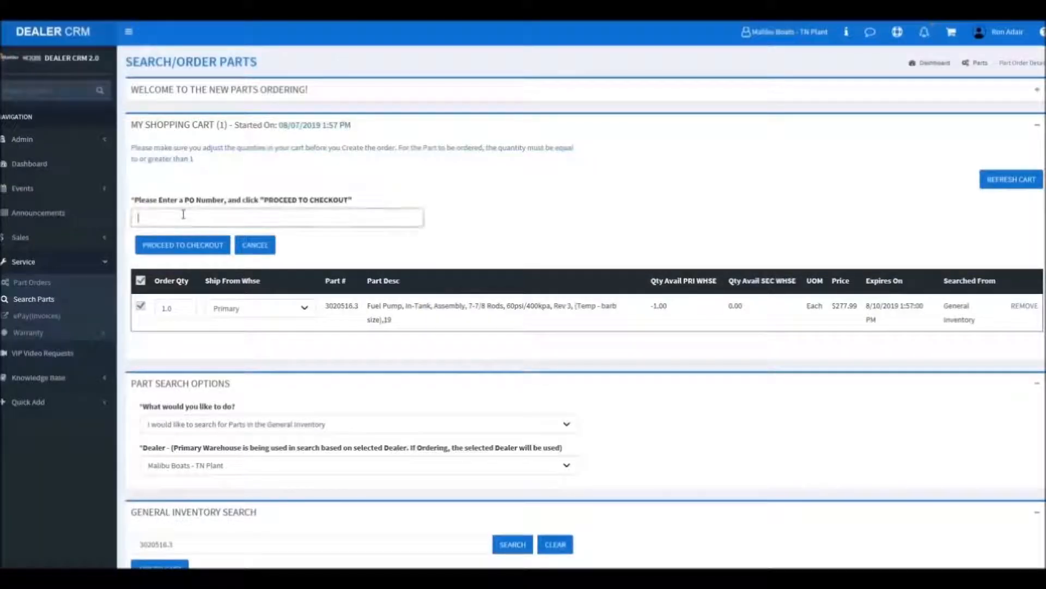
Set the PO Number to Example and search general inventory for 'pad,swim'
{"action": "type", "text": "Example"}
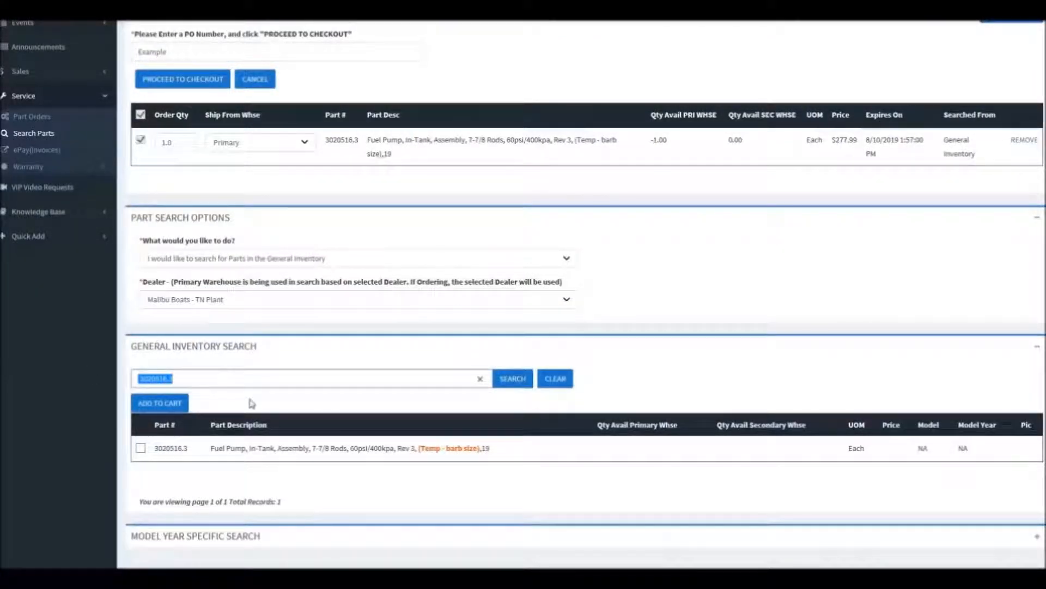
{"action": "type", "text": "p"}
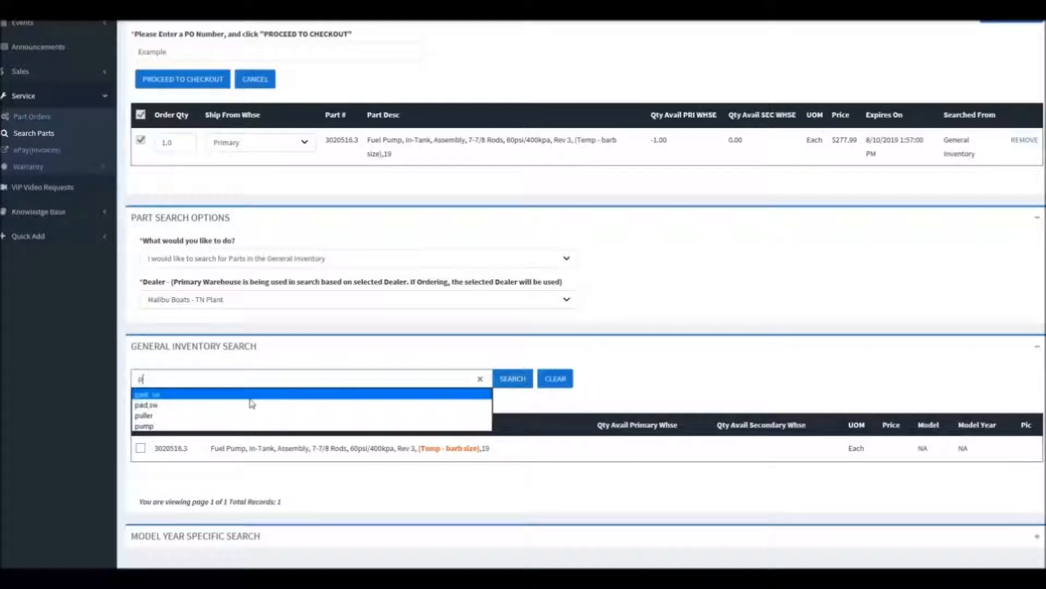
{"action": "left_click", "coordinate": [146, 404]}
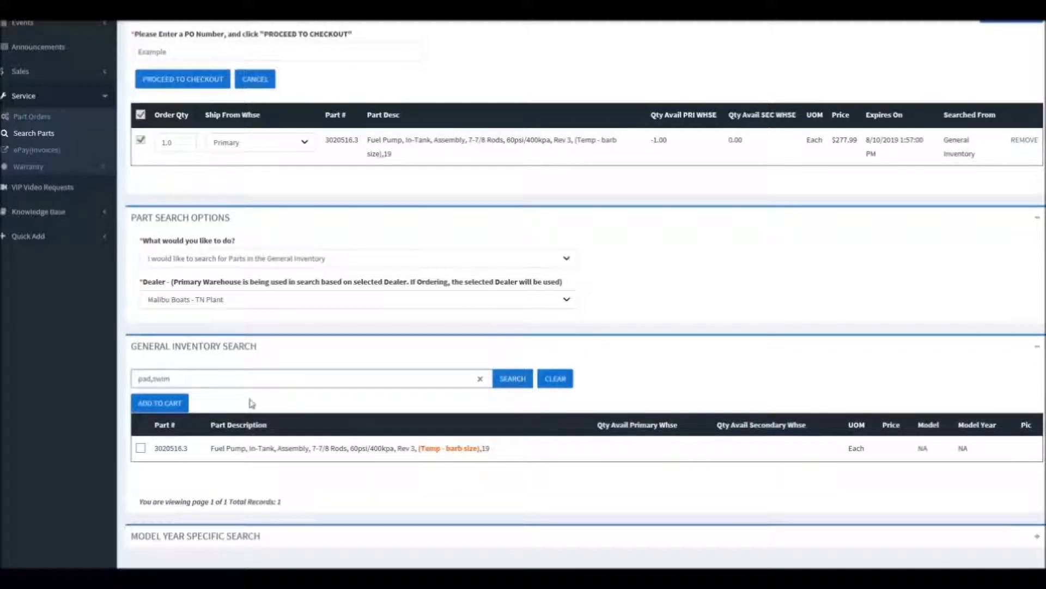
{"action": "left_click", "coordinate": [511, 378]}
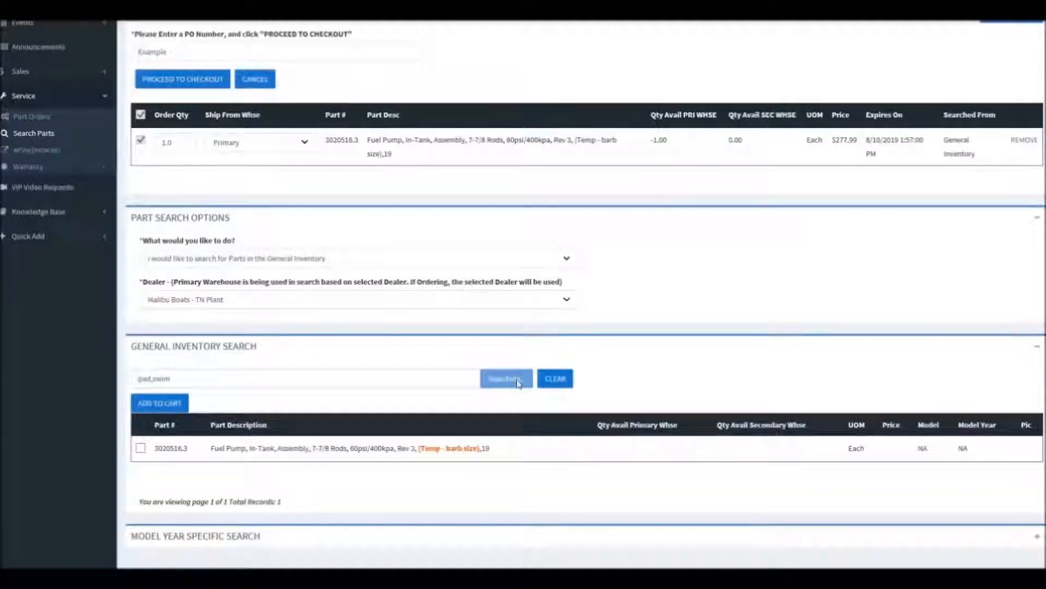
Replace the inventory search term with 'platform' and search again
{"action": "left_click", "coordinate": [506, 379]}
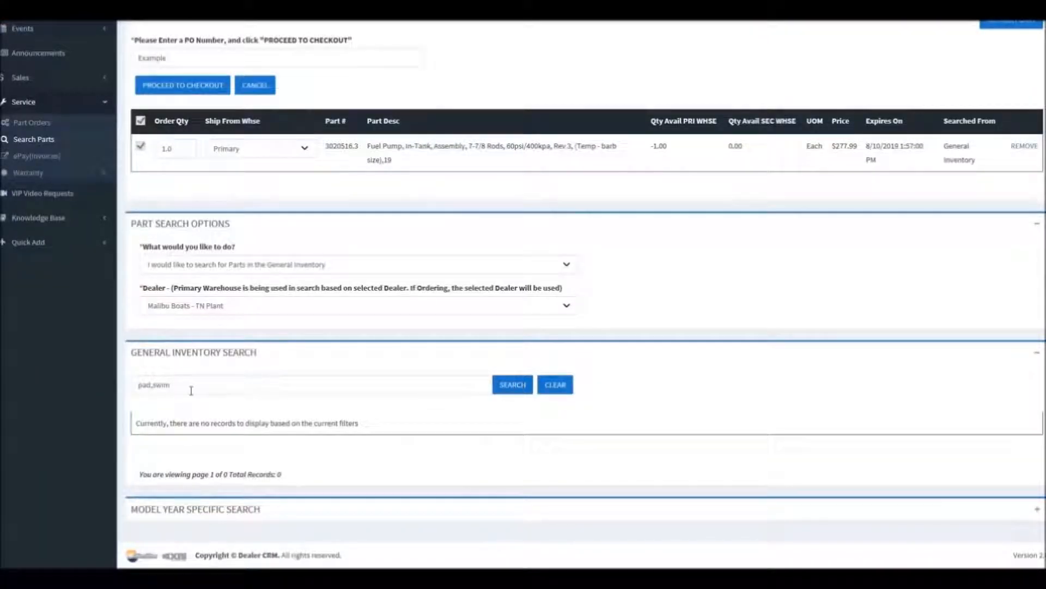
{"action": "double_click", "coordinate": [159, 384]}
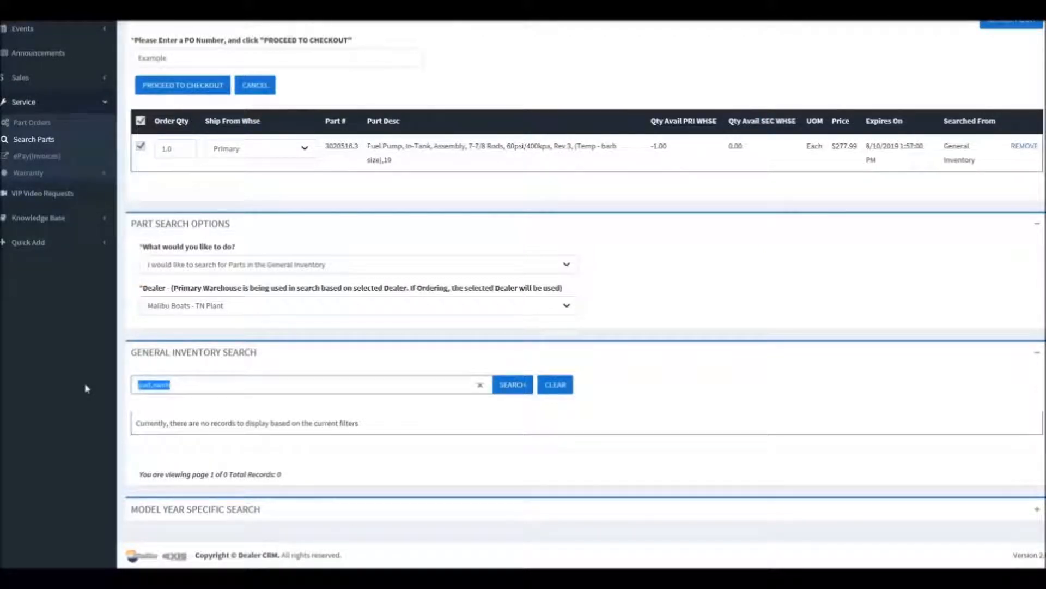
{"action": "type", "text": "plat"}
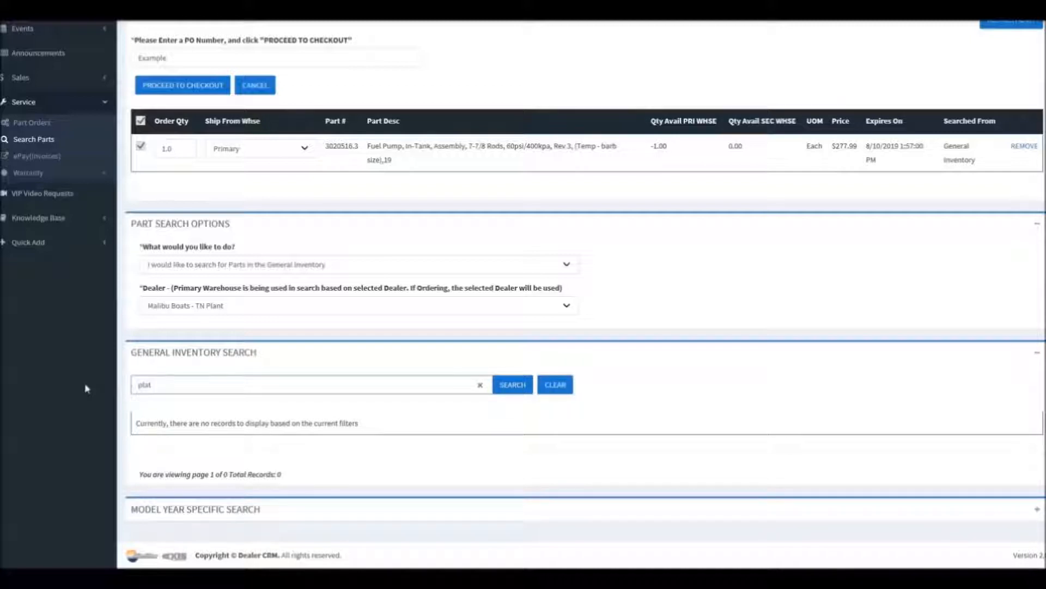
{"action": "type", "text": "platform"}
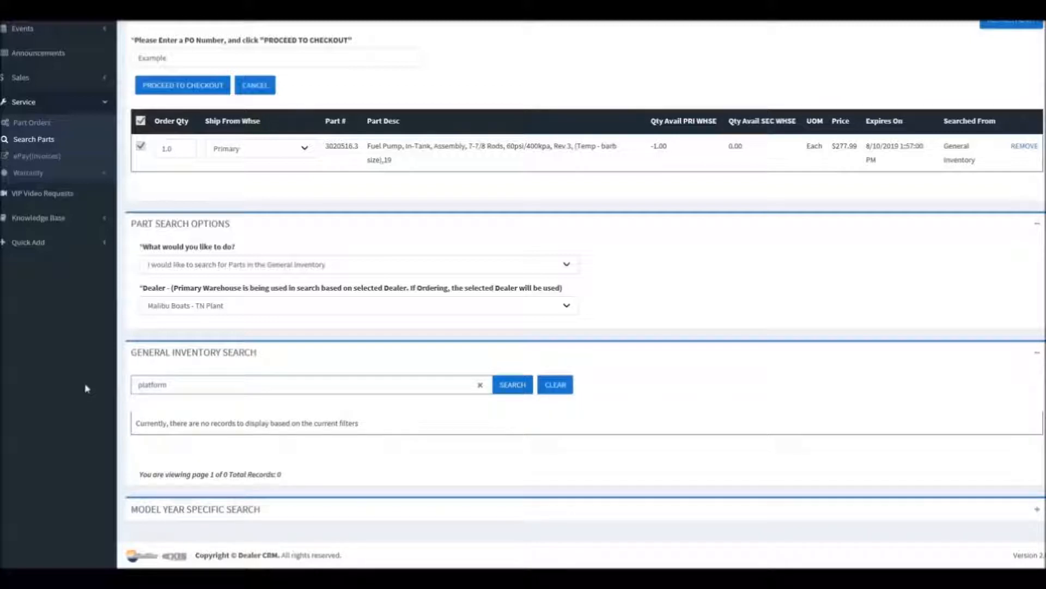
{"action": "left_click", "coordinate": [512, 385]}
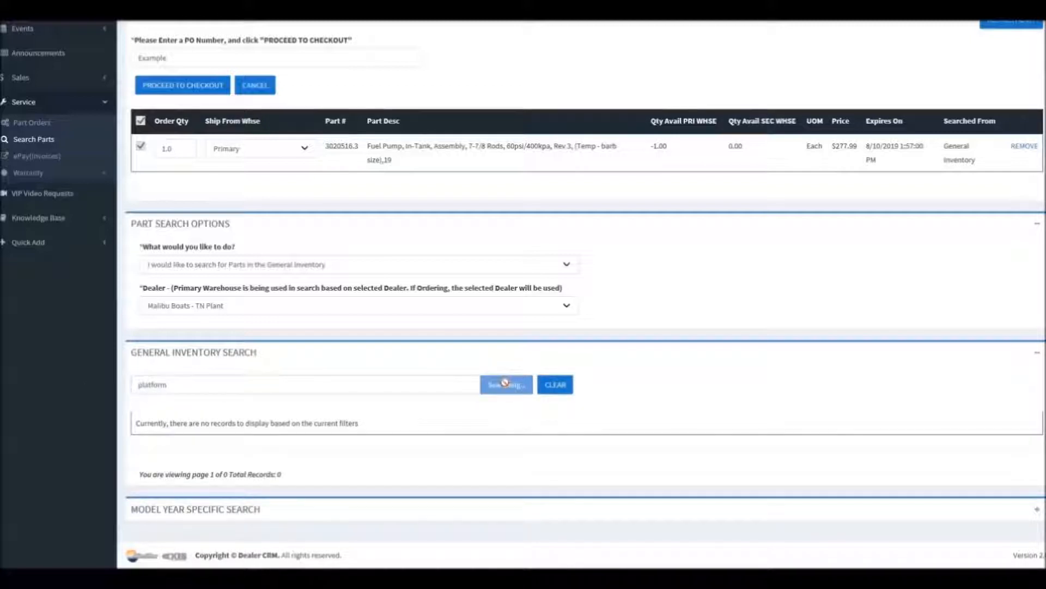
{"action": "left_click", "coordinate": [506, 384]}
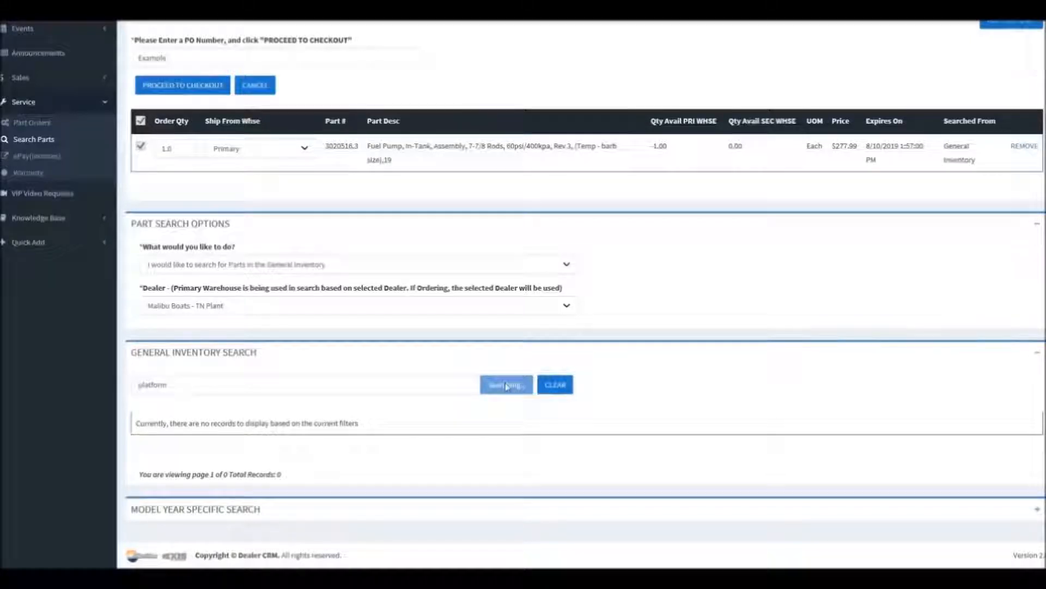
{"action": "left_click", "coordinate": [506, 384]}
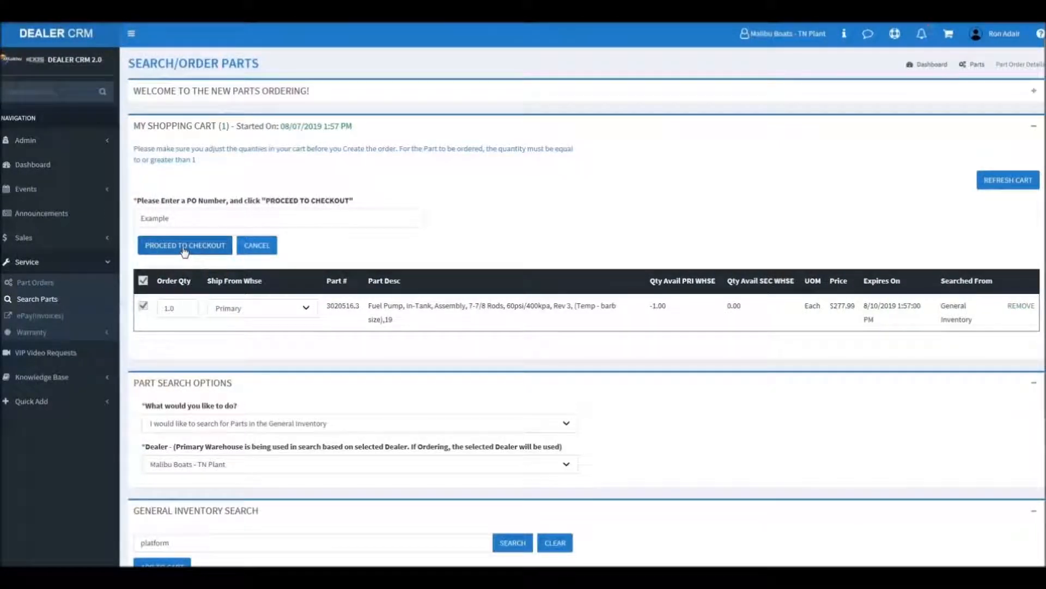
{"action": "left_click", "coordinate": [185, 244]}
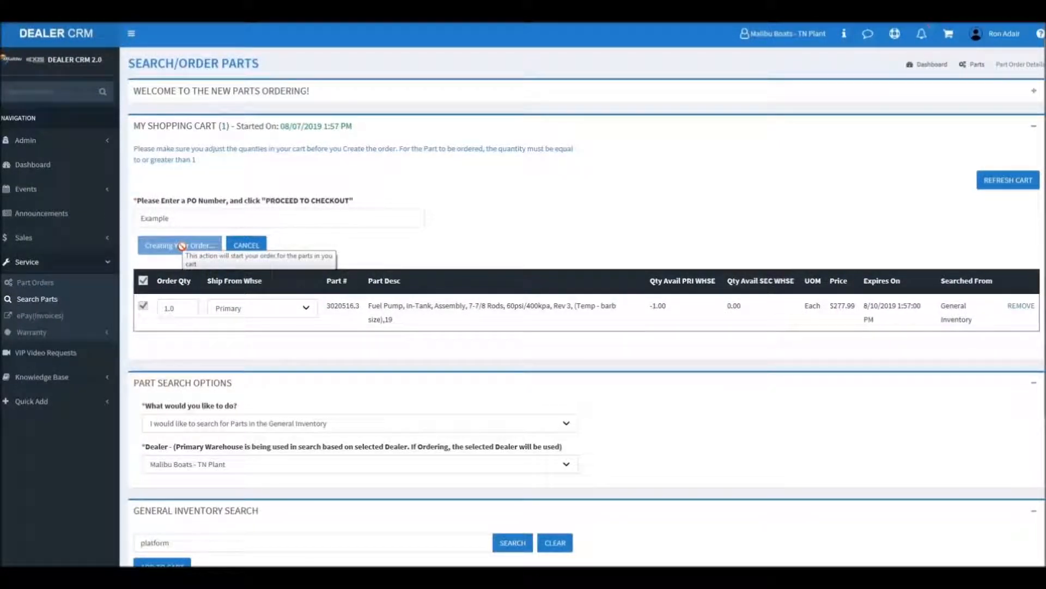
{"action": "left_click", "coordinate": [180, 245]}
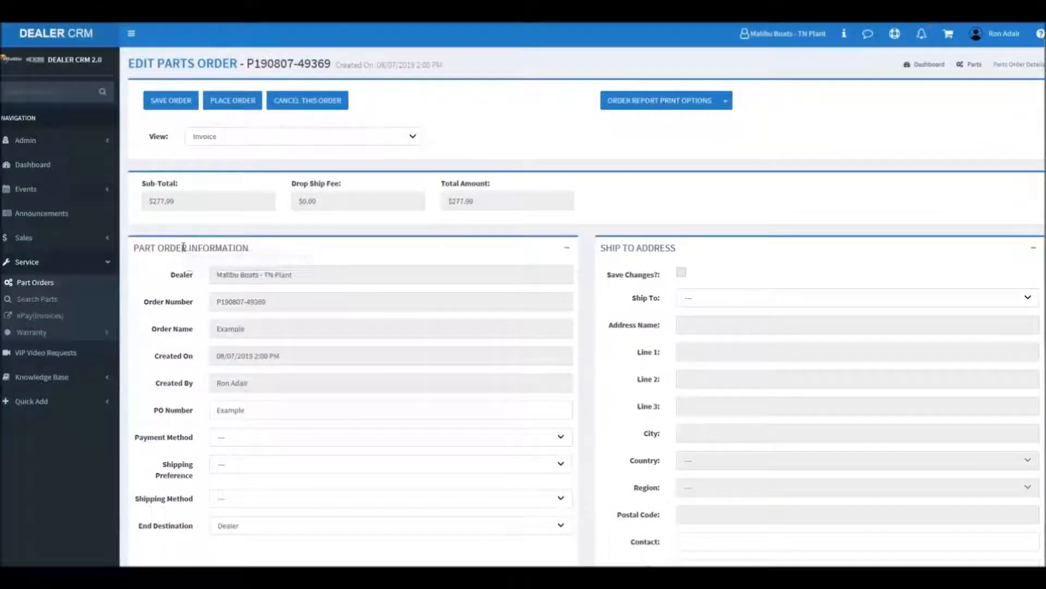
{"action": "scroll", "scroll_direction": "down", "scroll_amount": 3}
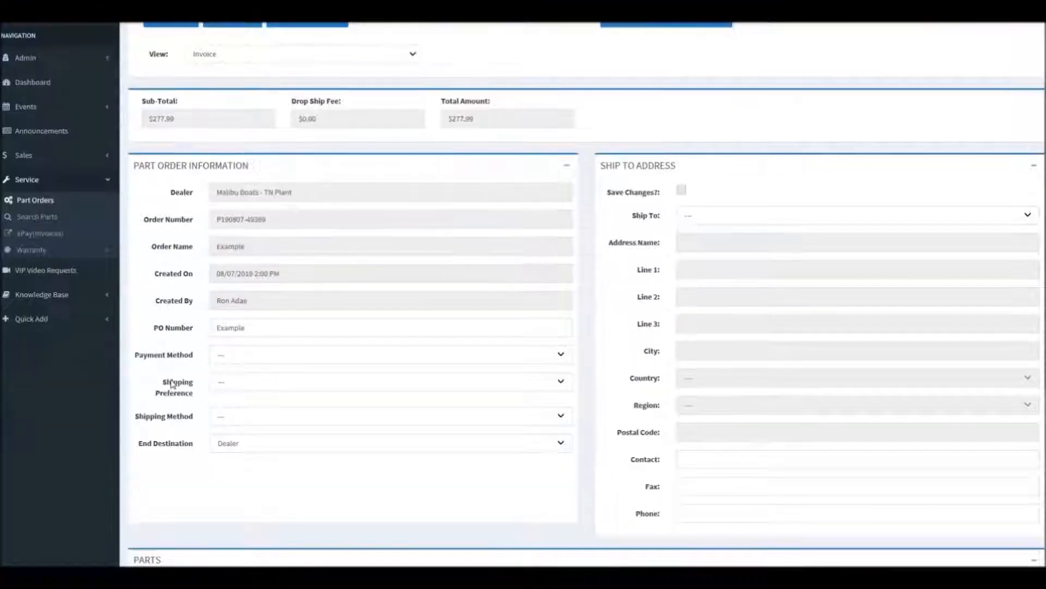
{"action": "left_click", "coordinate": [391, 354]}
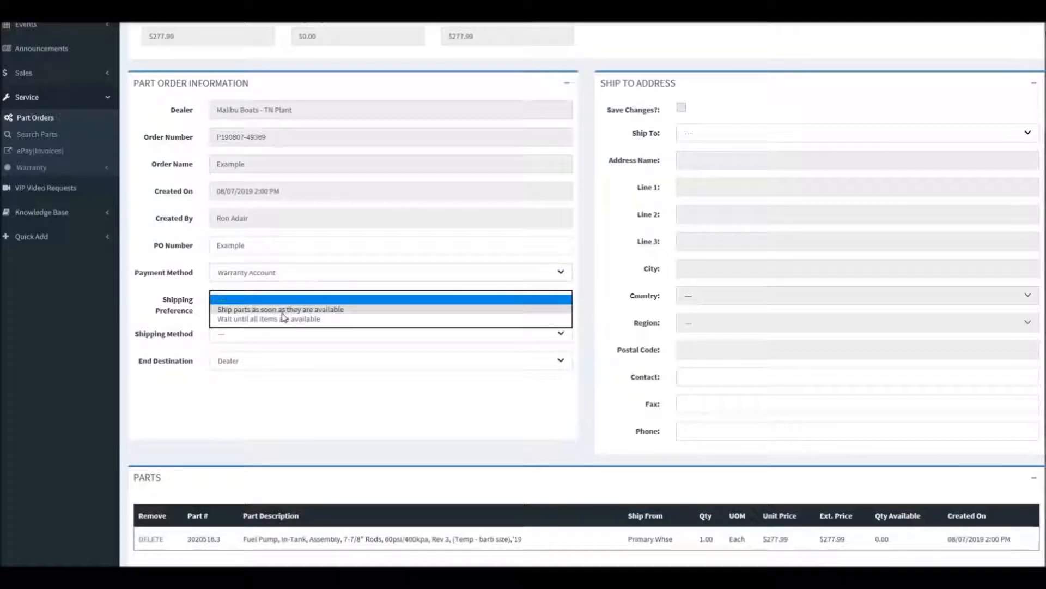
{"action": "left_click", "coordinate": [279, 309]}
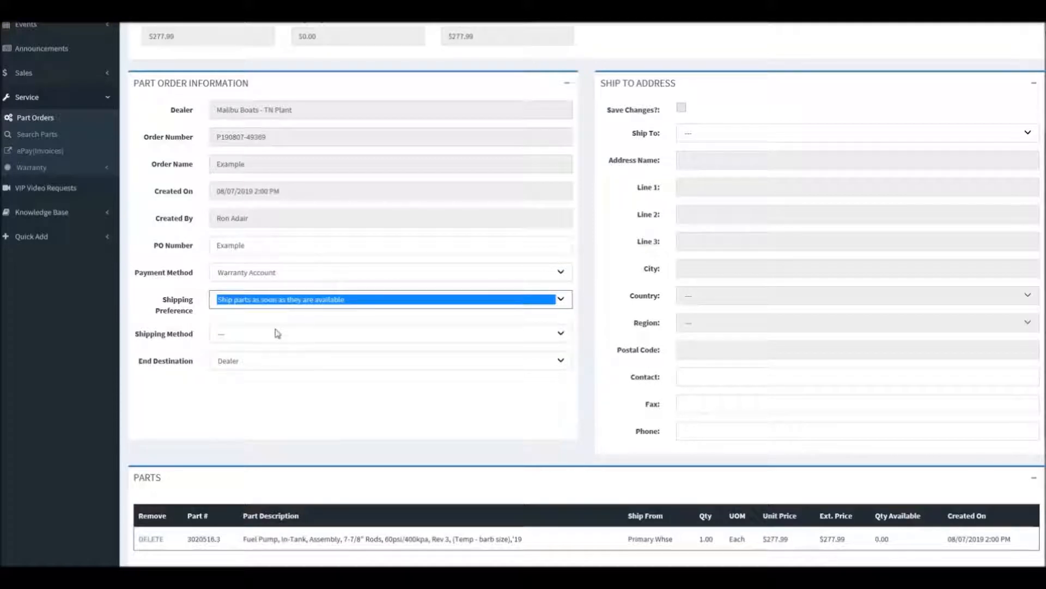
Set shipping method UPSGROUND and ship to 'Delete me. Test use only'
{"action": "left_click", "coordinate": [390, 333]}
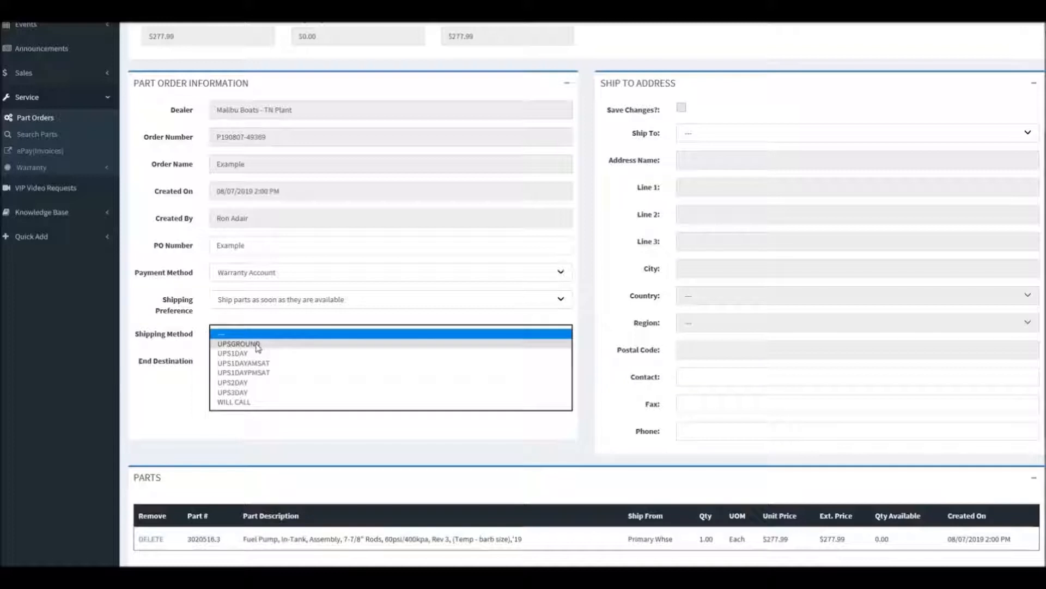
{"action": "left_click", "coordinate": [238, 344]}
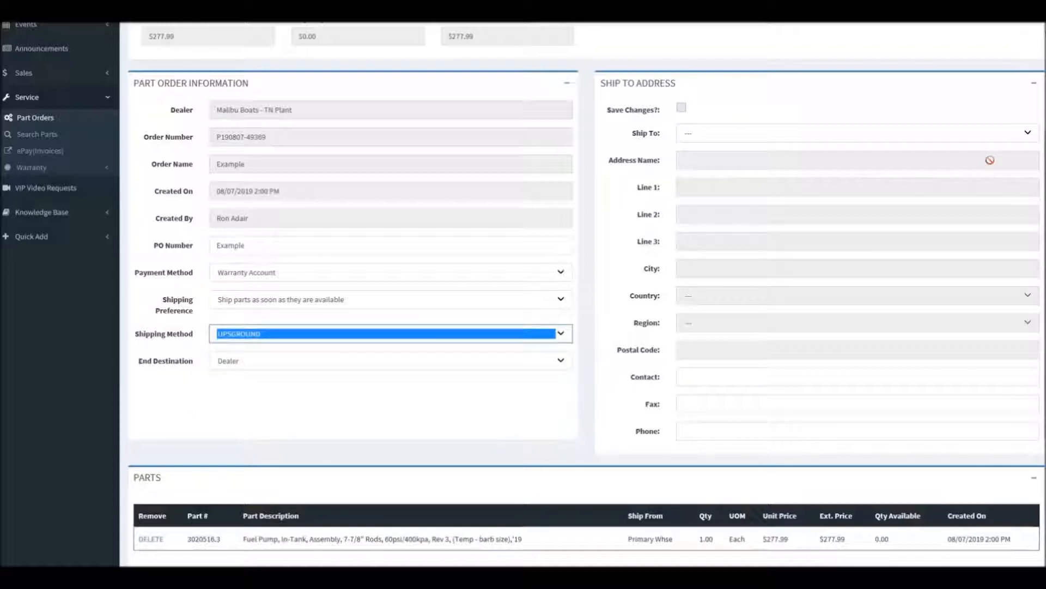
{"action": "left_click", "coordinate": [854, 133]}
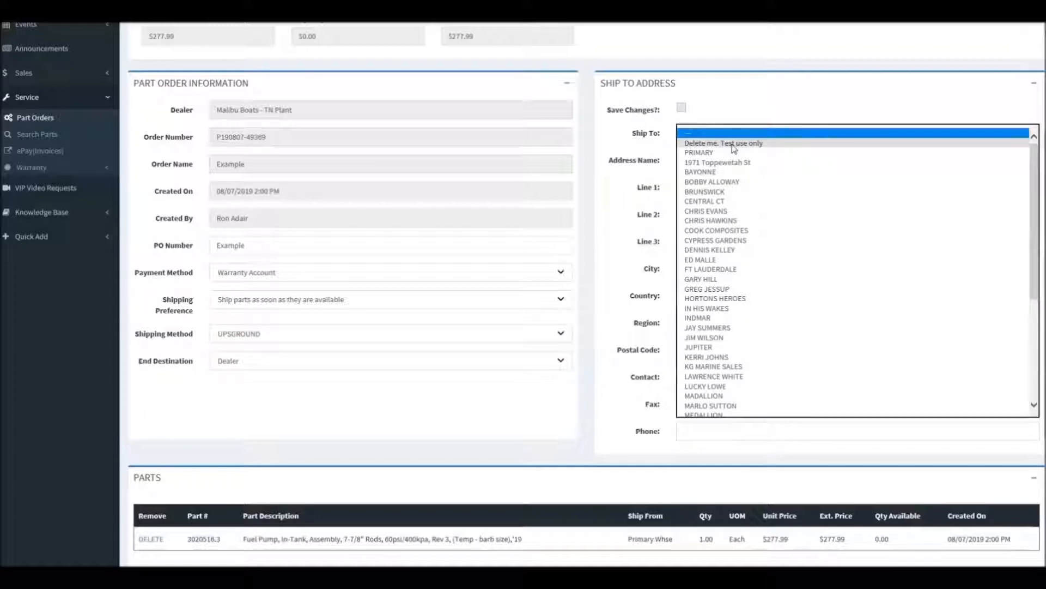
{"action": "left_click", "coordinate": [724, 143]}
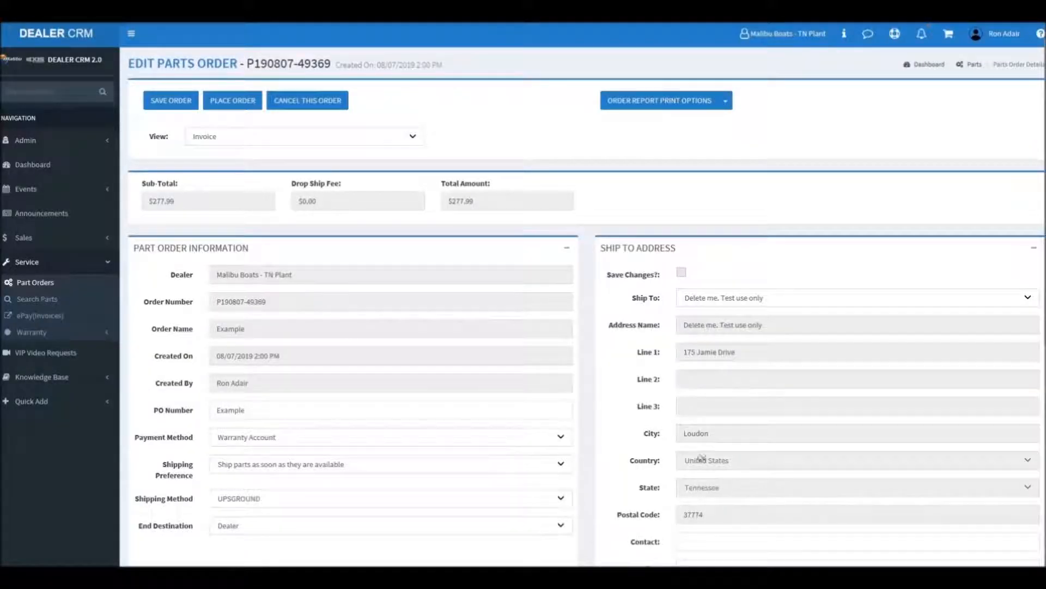
Type a Notes entry saying it is for internal notes only and Malibu doesn't see it
{"action": "scroll", "scroll_direction": "down", "scroll_amount": 3}
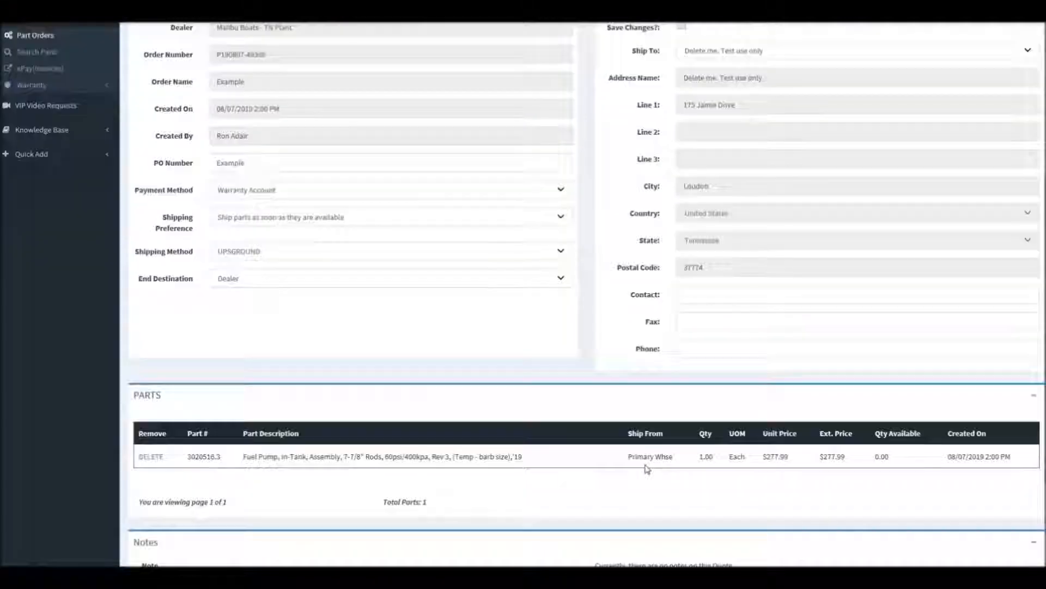
{"action": "scroll", "scroll_direction": "down", "scroll_amount": 3}
{"action": "type", "text": "This is"}
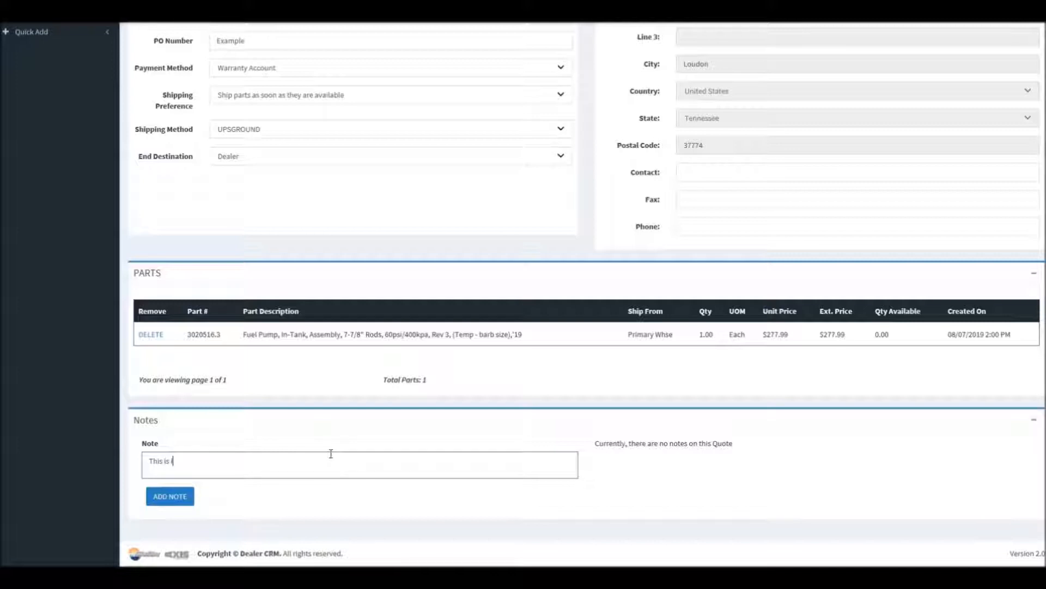
{"action": "type", "text": "for your"}
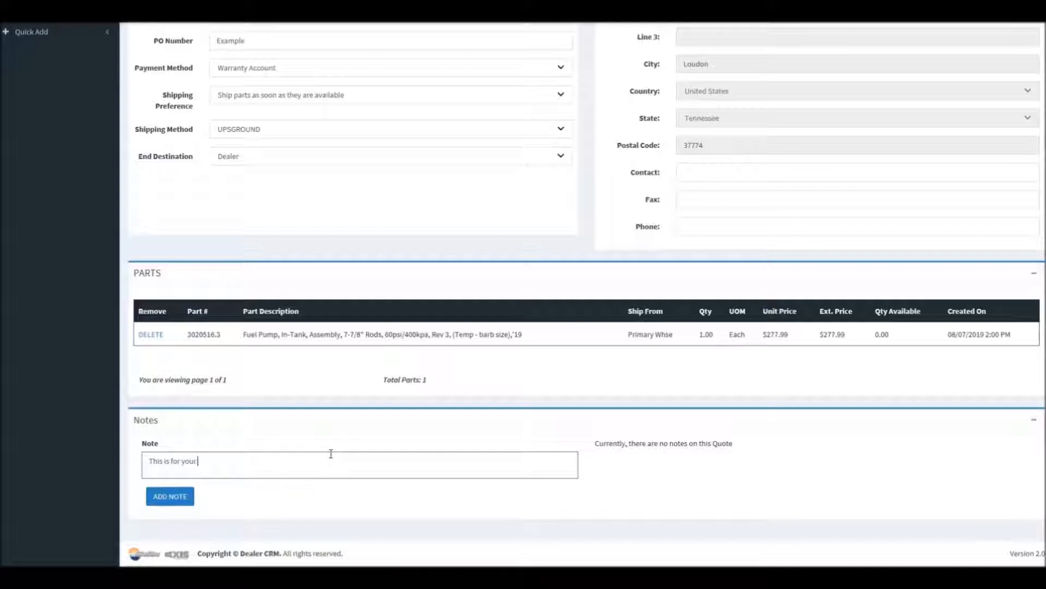
{"action": "type", "text": "interna"}
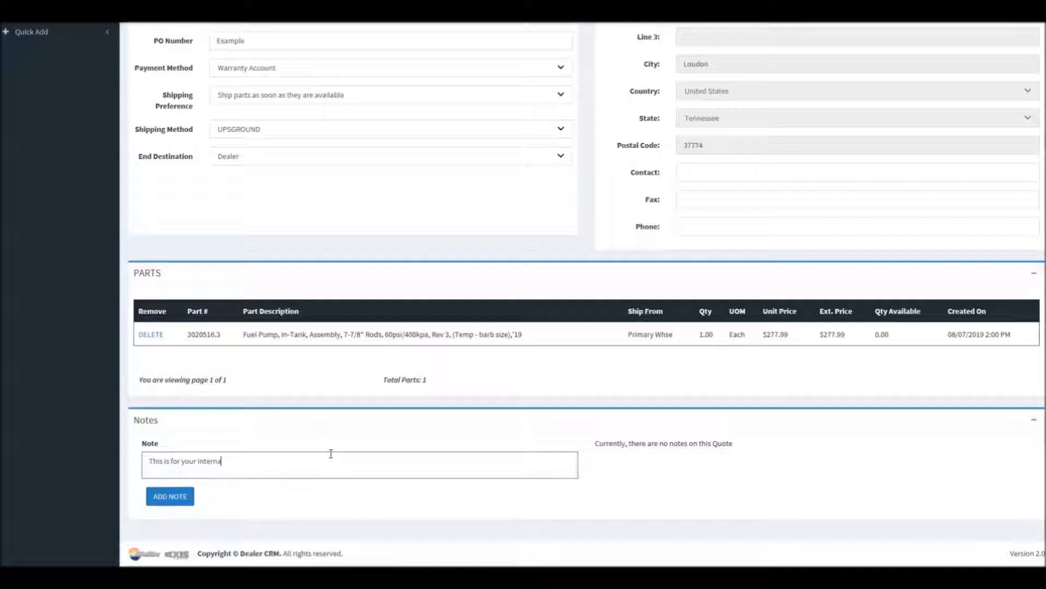
{"action": "type", "text": "note"}
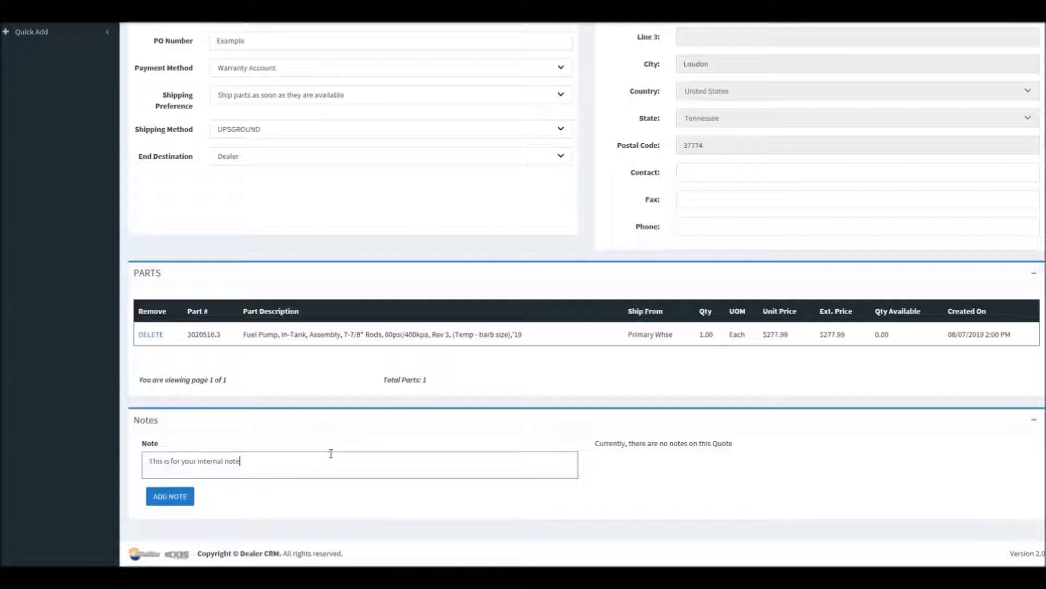
{"action": "type", "text": "s only."}
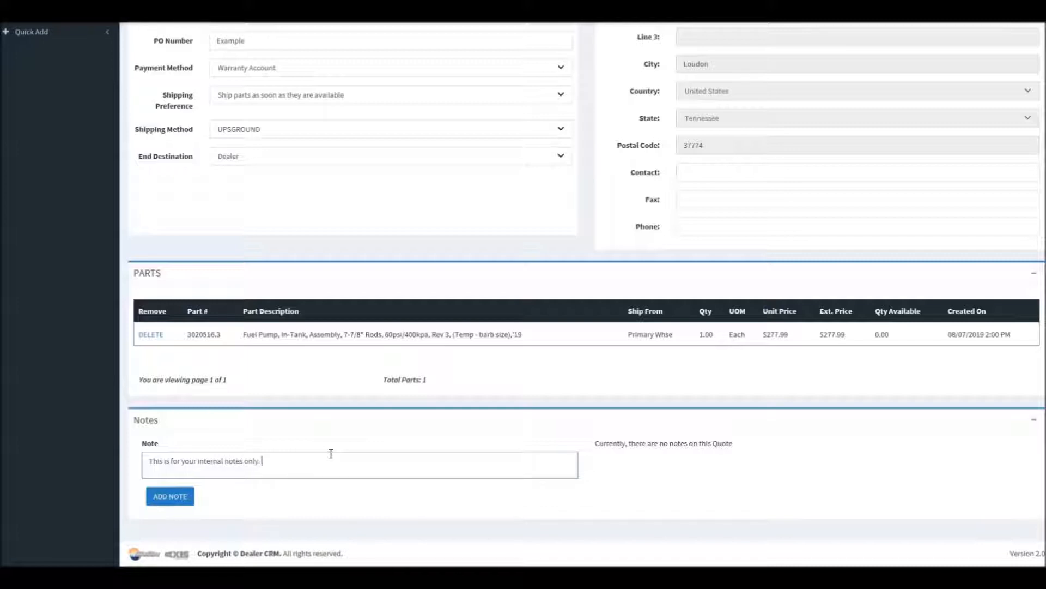
{"action": "type", "text": "Malibu does not see this field on the parts order."}
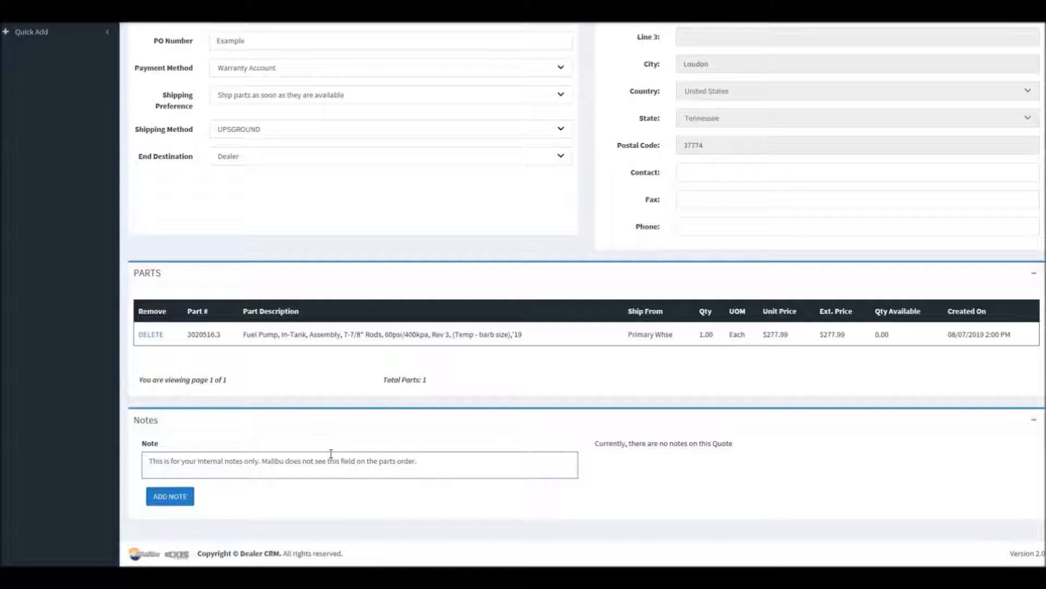
{"action": "type", "text": "!!!"}
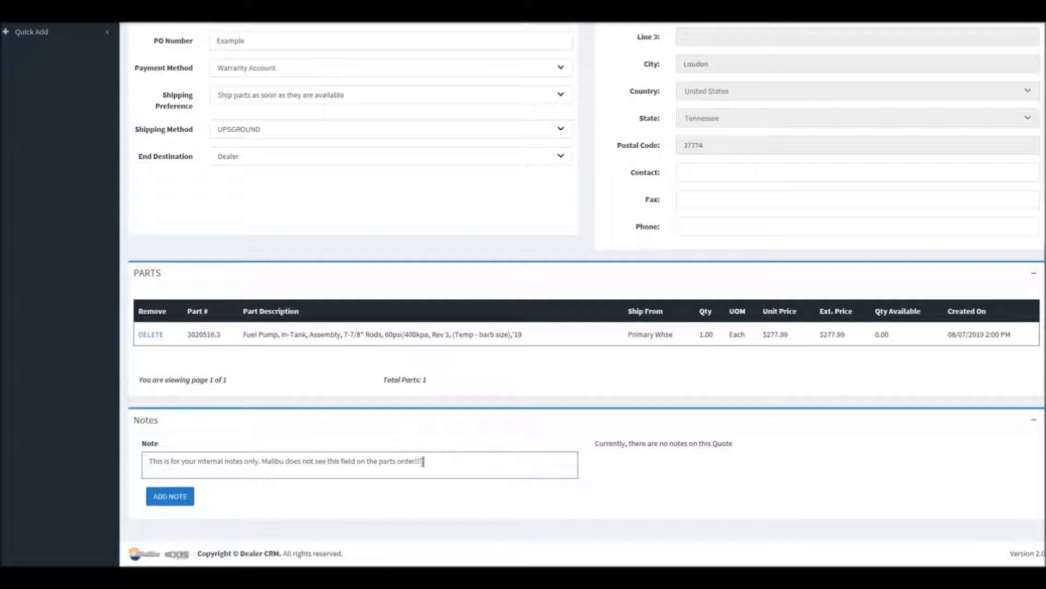
{"action": "triple_click", "coordinate": [283, 461]}
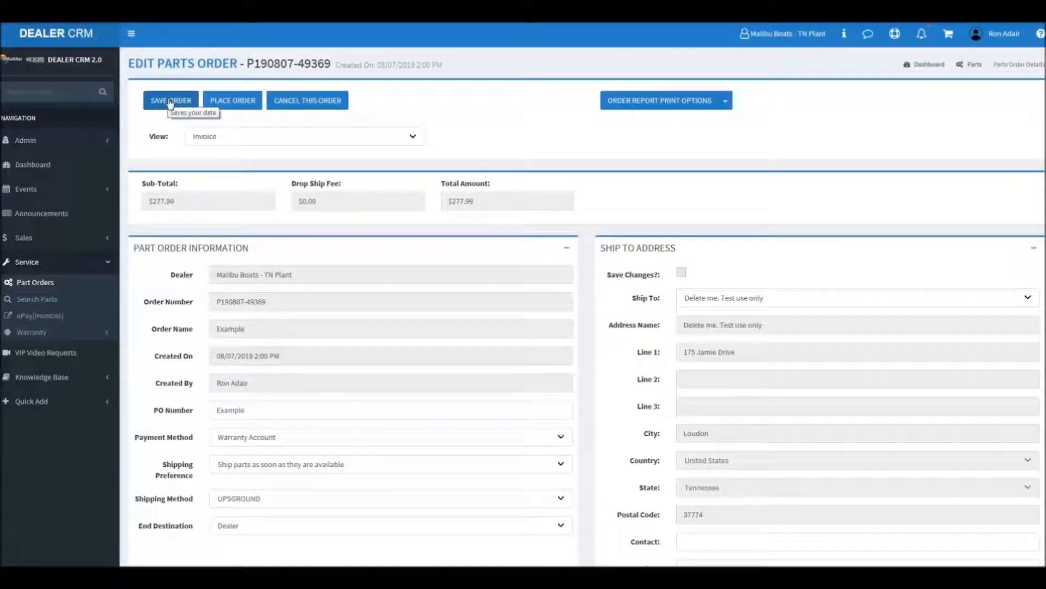
{"action": "mouse_move", "coordinate": [204, 140]}
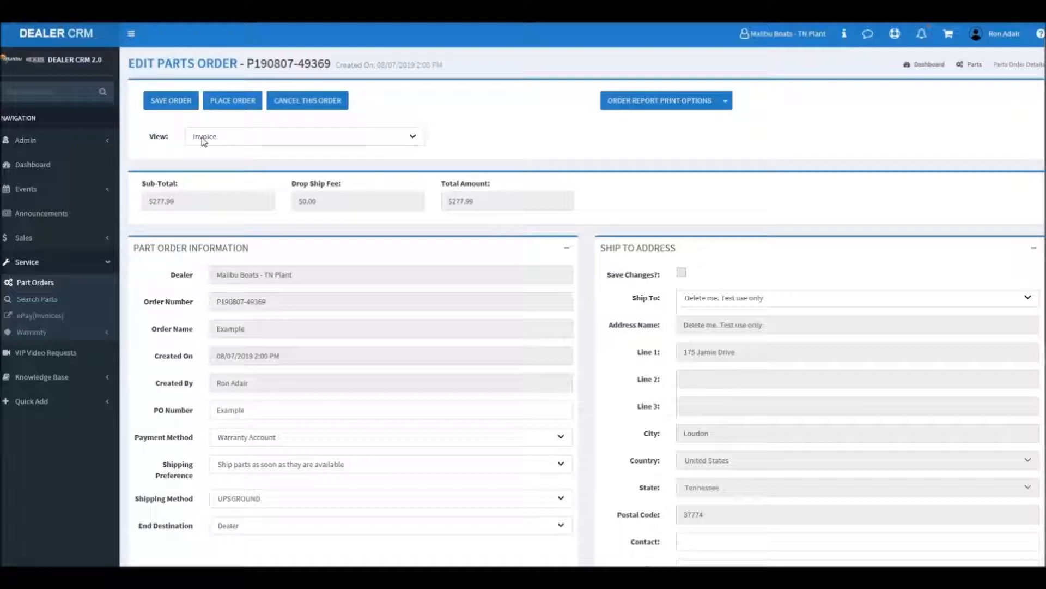
{"action": "mouse_move", "coordinate": [232, 100]}
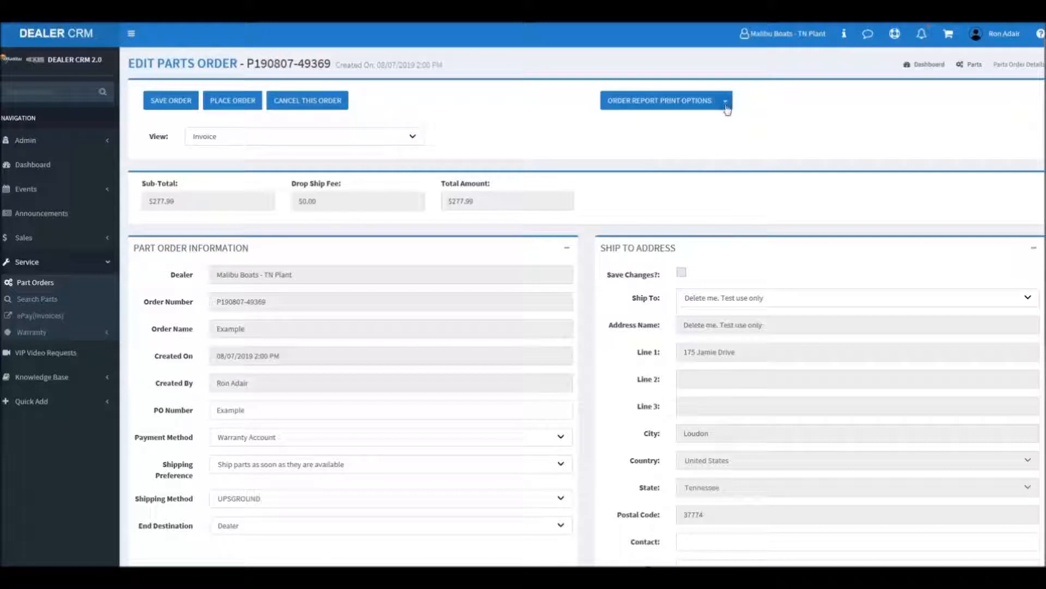
{"action": "left_click", "coordinate": [725, 100]}
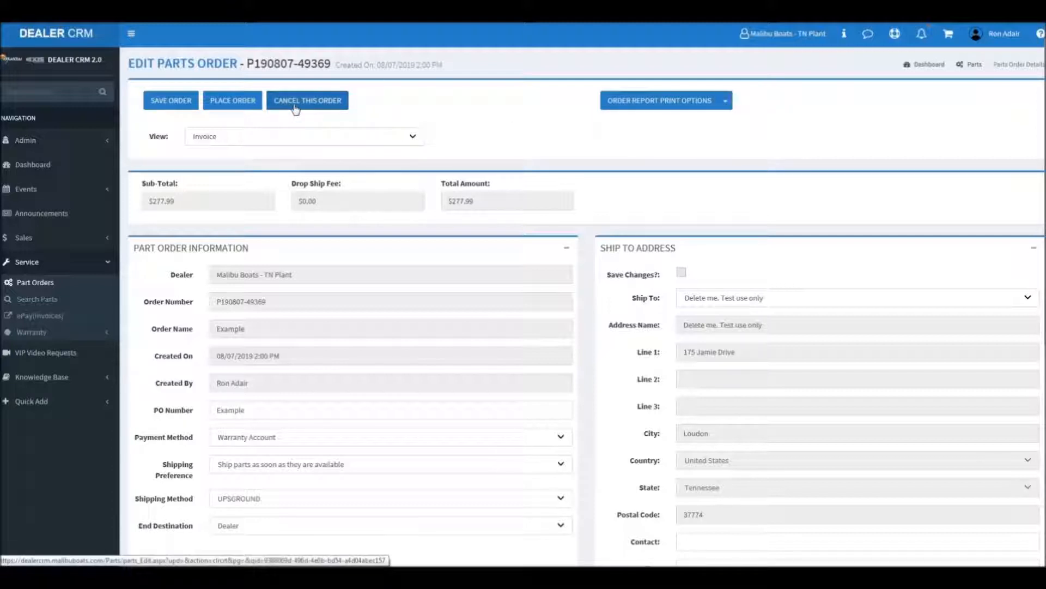
{"action": "left_click", "coordinate": [307, 100]}
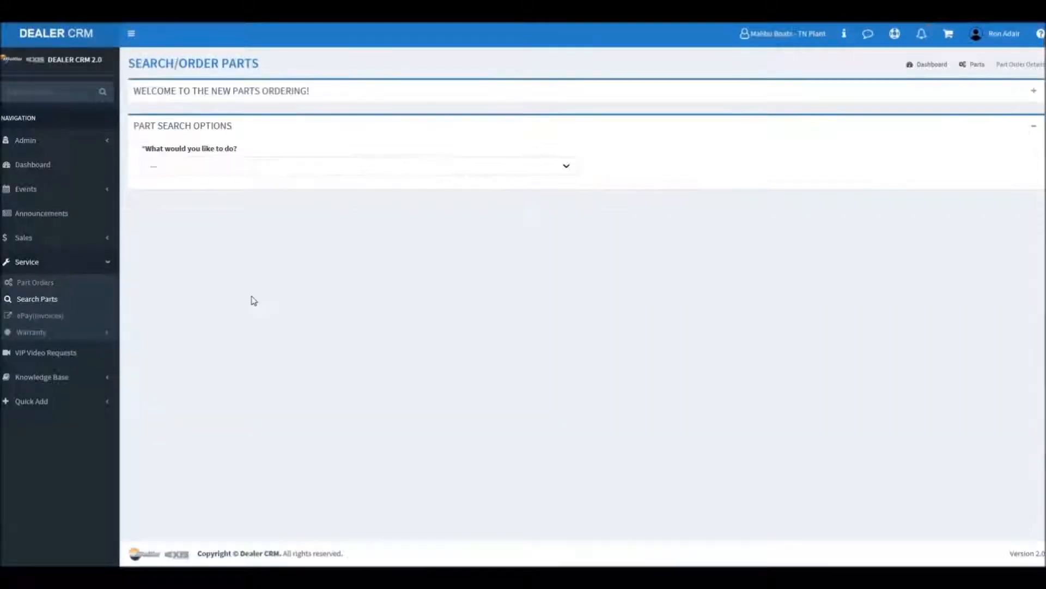
Filter parts by model and model year for a 2014 boat model (A22)
{"action": "left_click", "coordinate": [359, 166]}
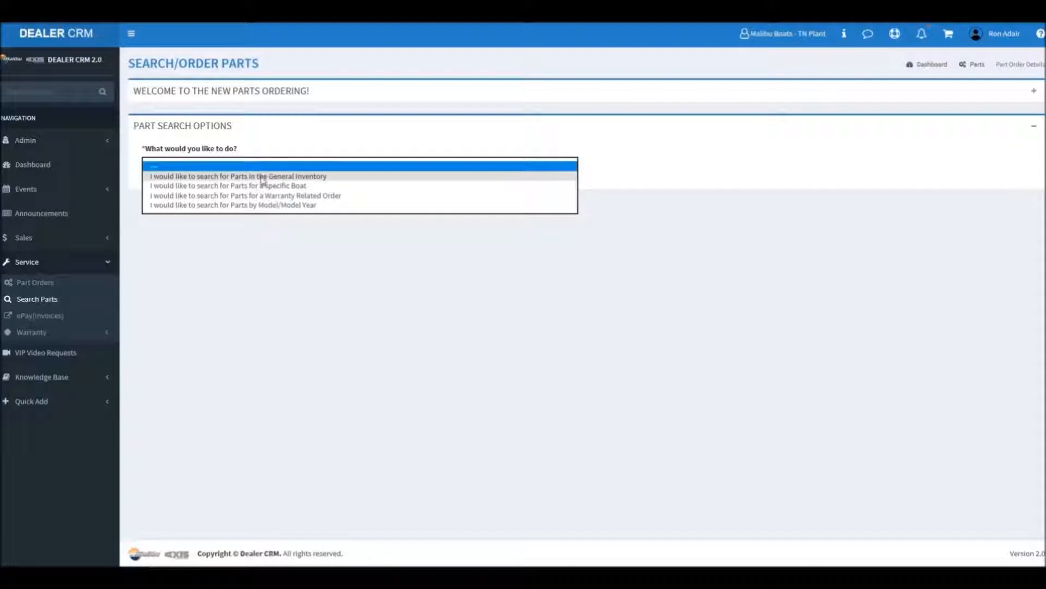
{"action": "mouse_move", "coordinate": [253, 195]}
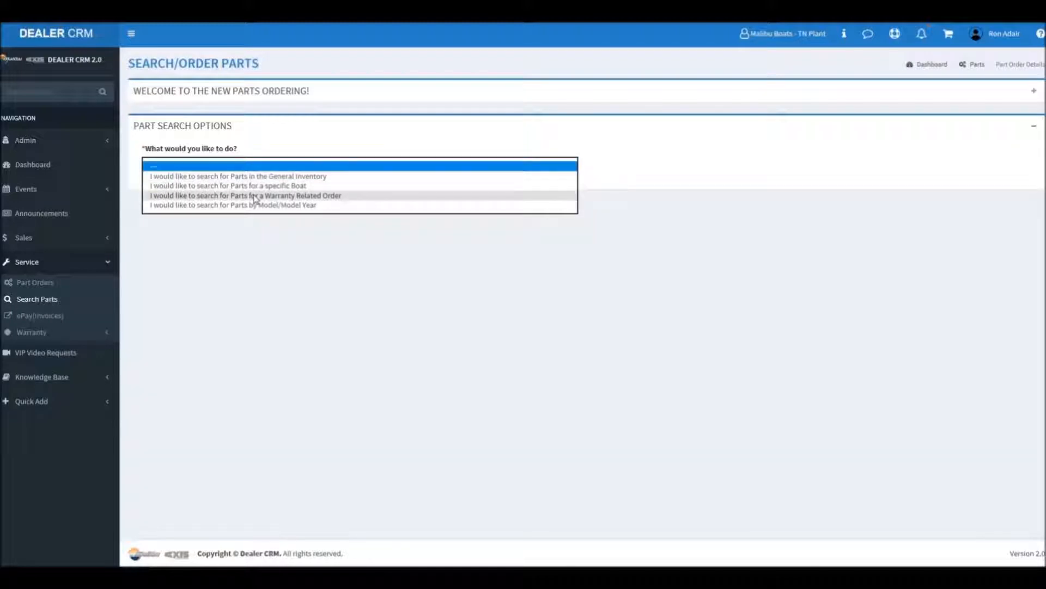
{"action": "left_click", "coordinate": [231, 205]}
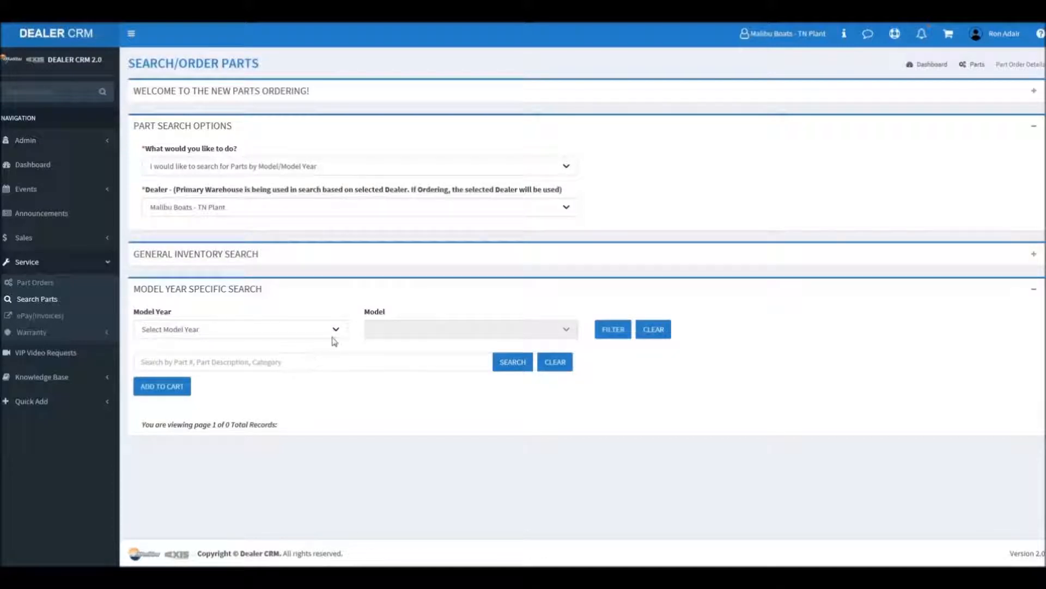
{"action": "left_click", "coordinate": [239, 329]}
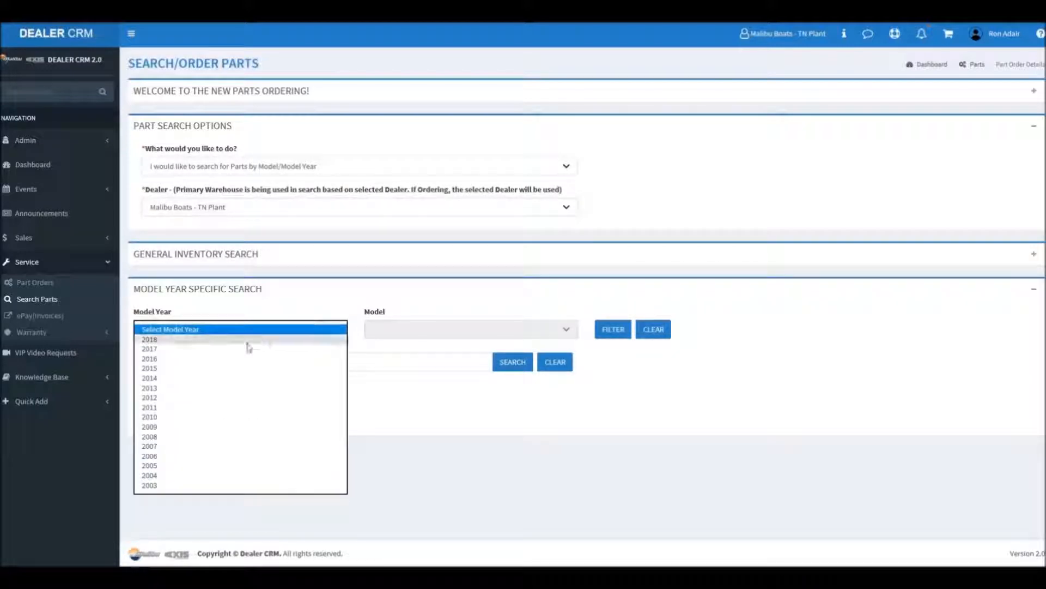
{"action": "left_click", "coordinate": [149, 378]}
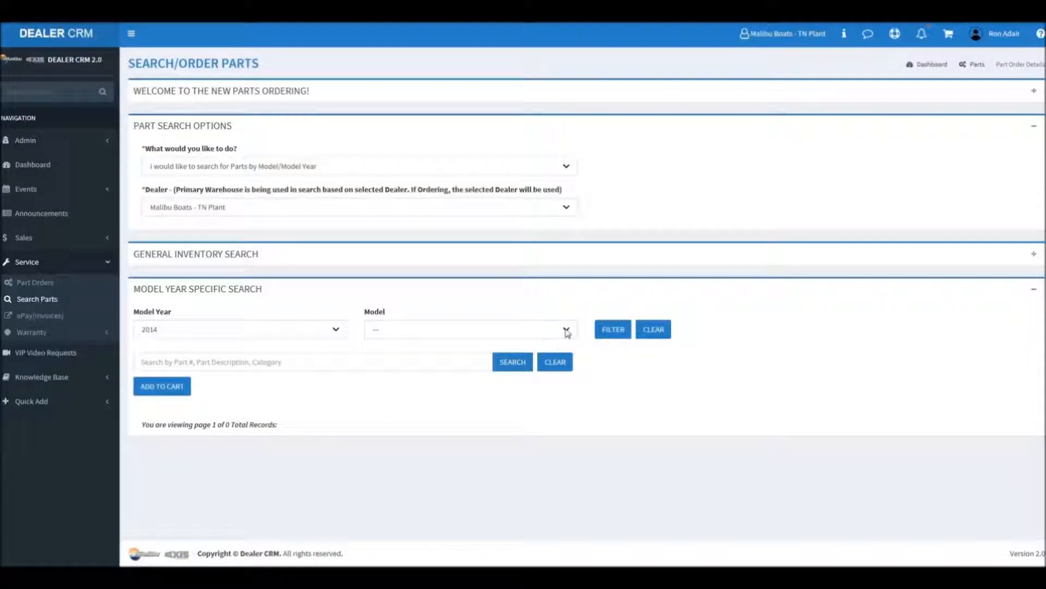
{"action": "left_click", "coordinate": [469, 329]}
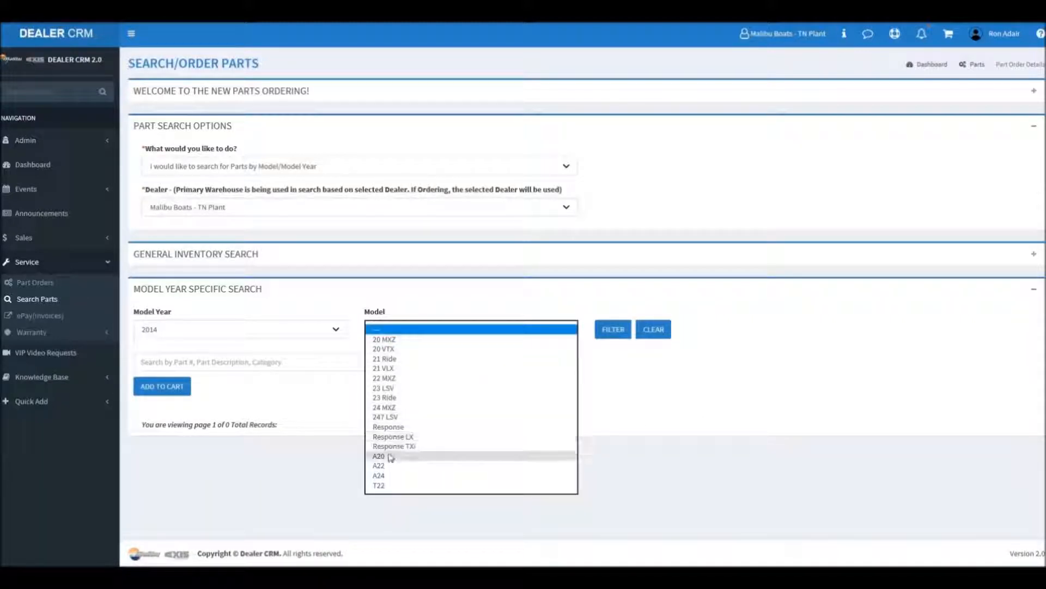
{"action": "left_click", "coordinate": [379, 464]}
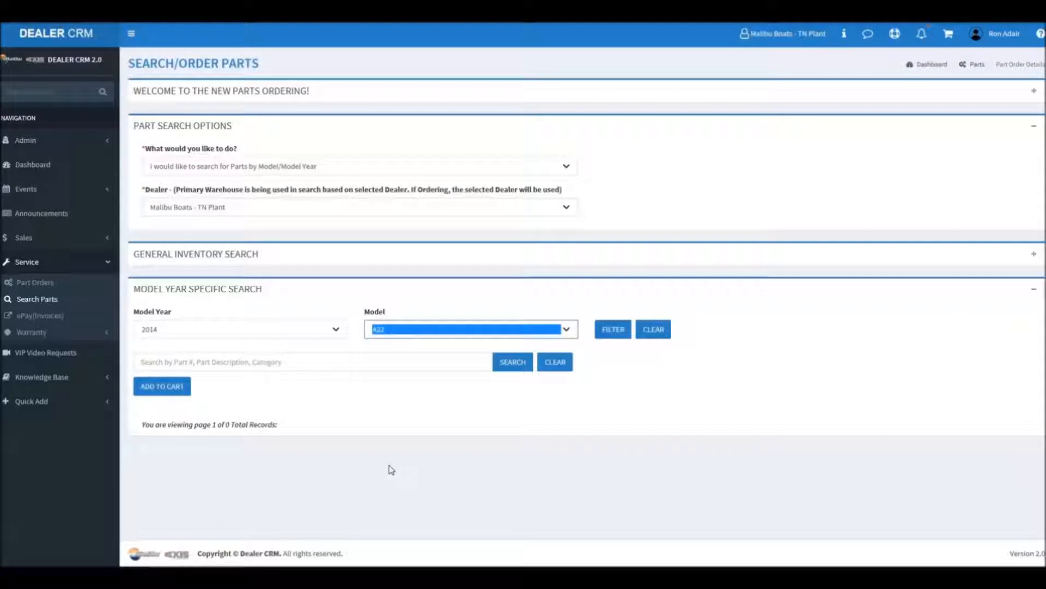
{"action": "left_click", "coordinate": [611, 329]}
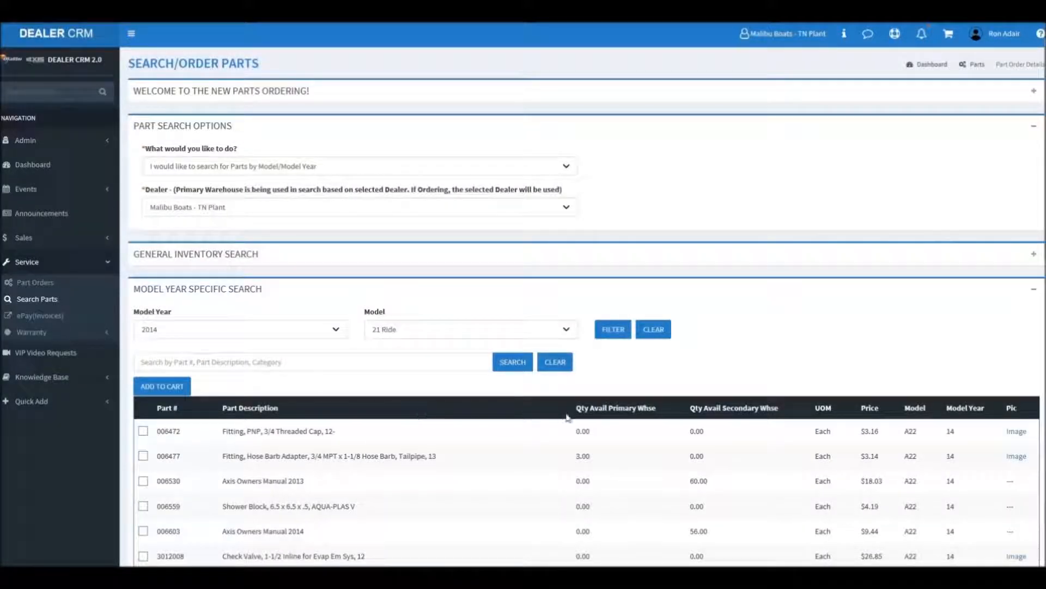
Search the 2014 A22 parts for 'pad' to list swimstep and glove box pads
{"action": "scroll", "scroll_direction": "down", "scroll_amount": 3}
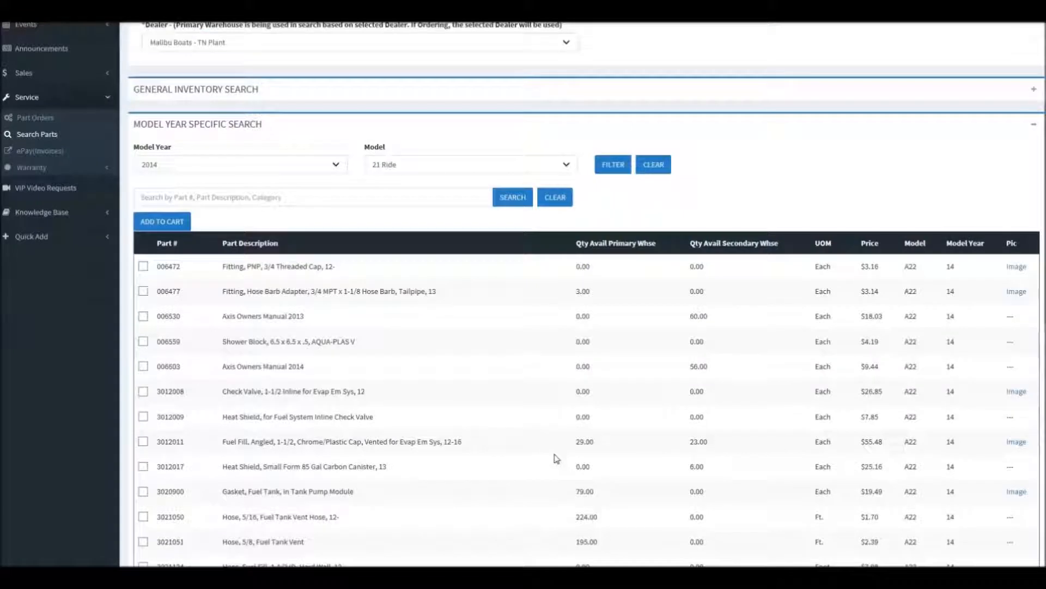
{"action": "scroll", "scroll_direction": "down", "scroll_amount": 3}
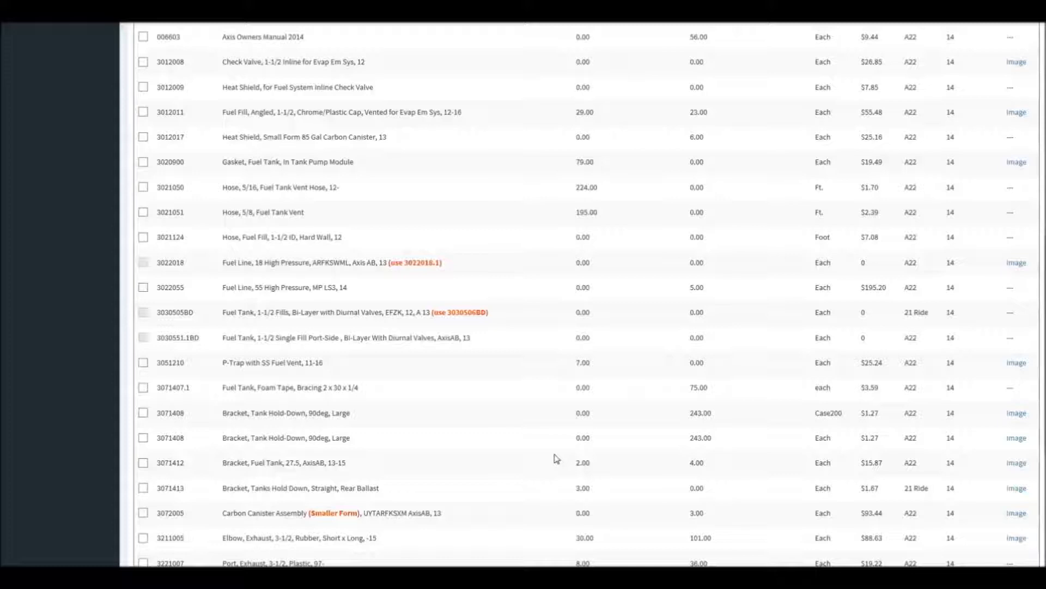
{"action": "scroll", "scroll_direction": "down", "scroll_amount": 3}
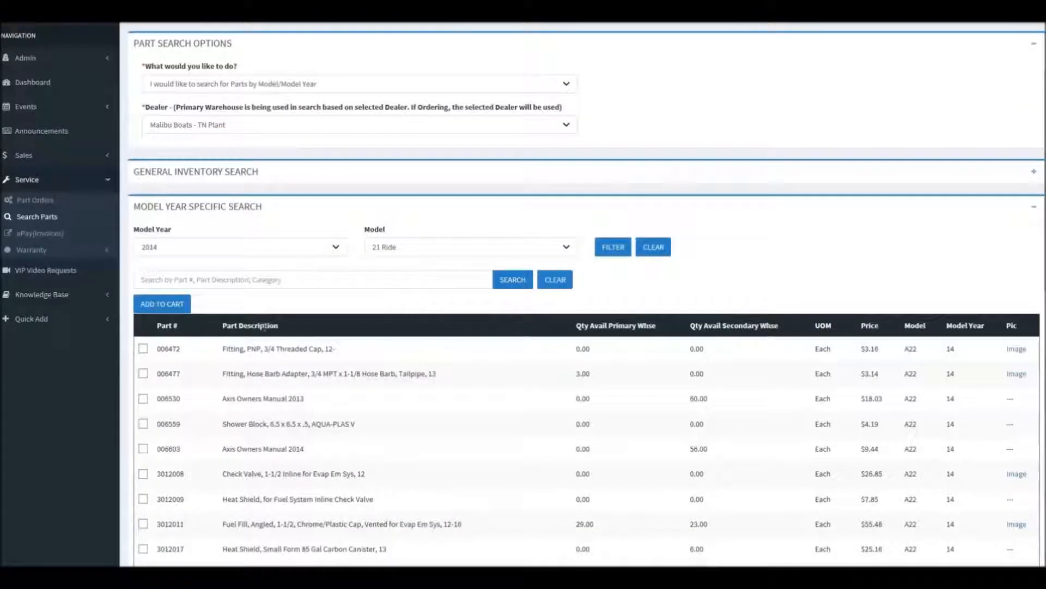
{"action": "left_click", "coordinate": [314, 279]}
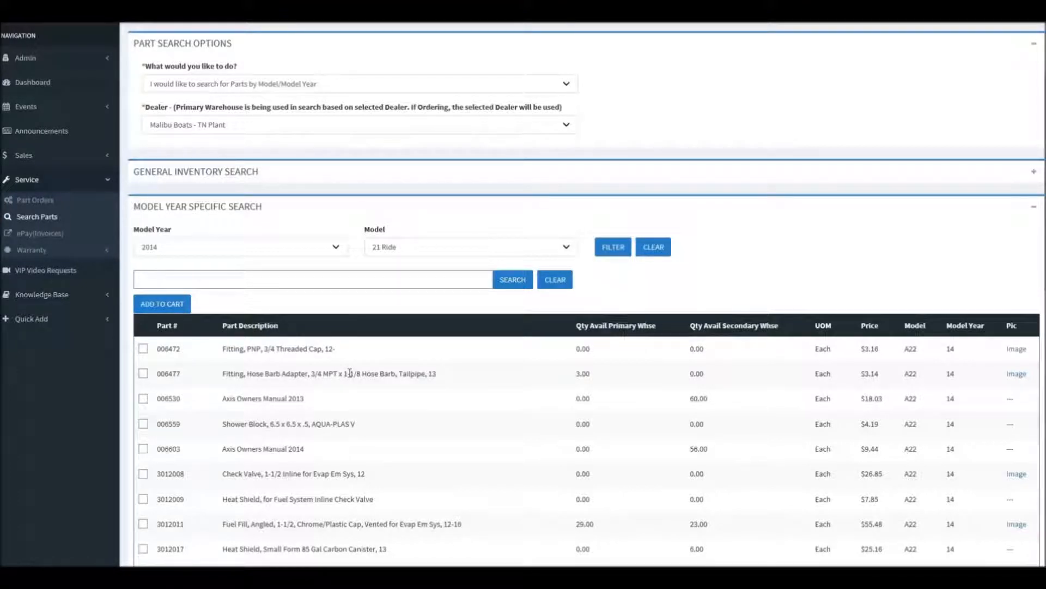
{"action": "type", "text": "H"}
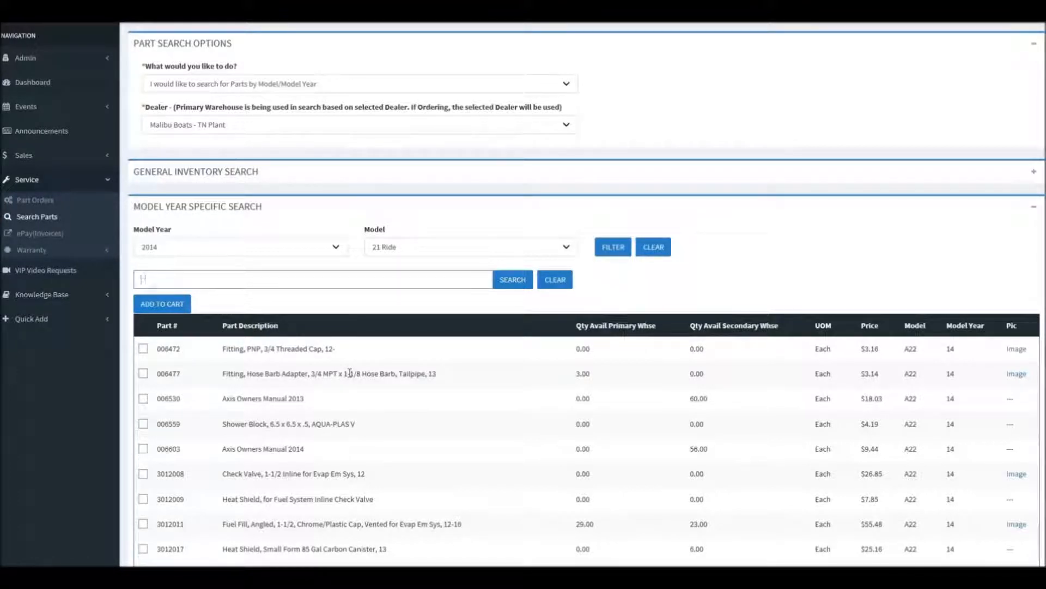
{"action": "type", "text": "pad"}
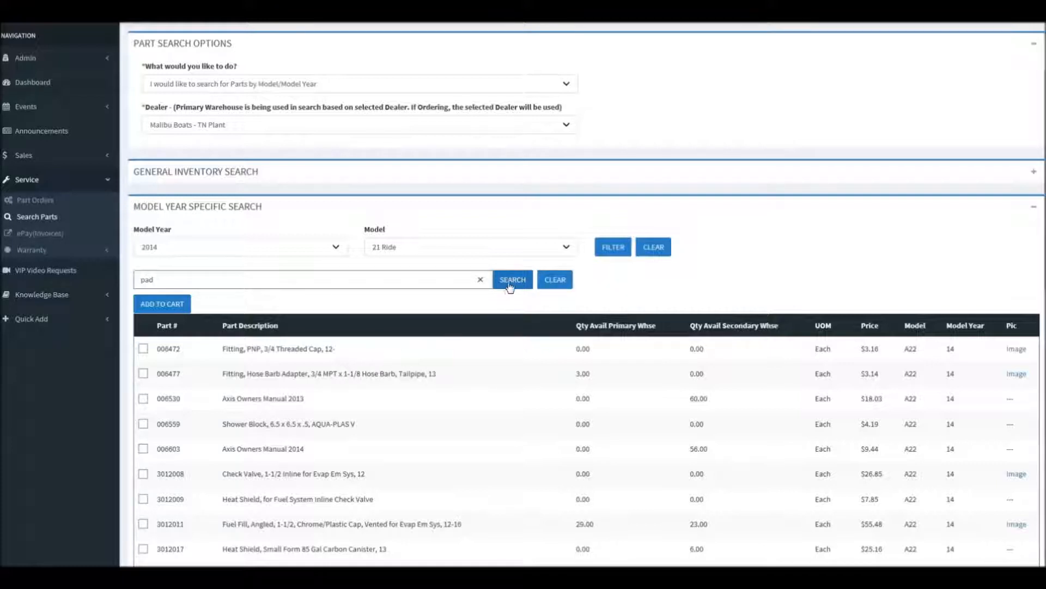
{"action": "left_click", "coordinate": [513, 279]}
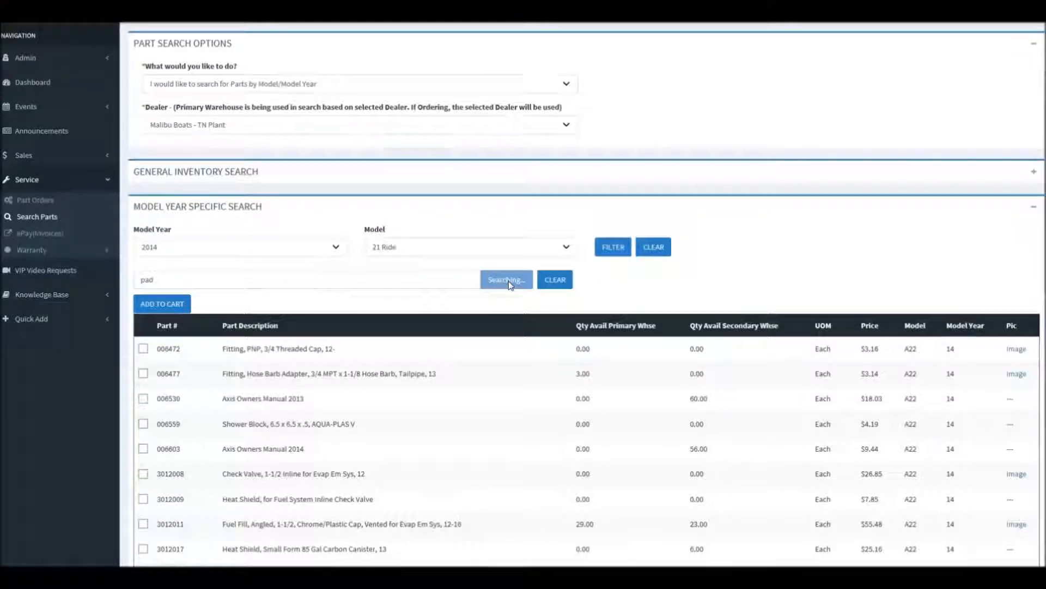
{"action": "left_click", "coordinate": [506, 280]}
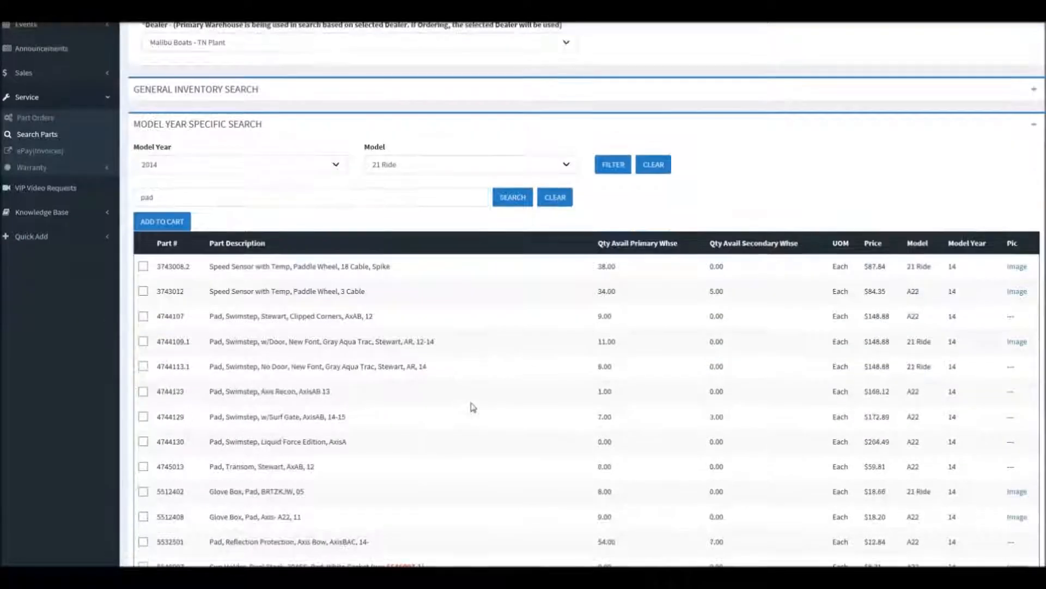
{"action": "scroll", "scroll_direction": "down", "scroll_amount": 3}
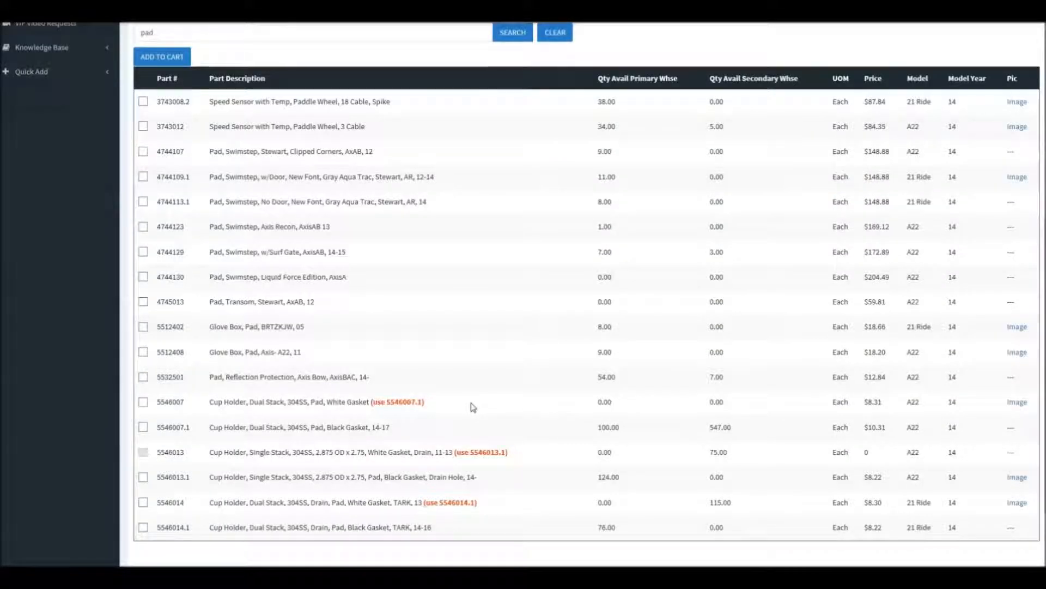
{"action": "mouse_move", "coordinate": [357, 258]}
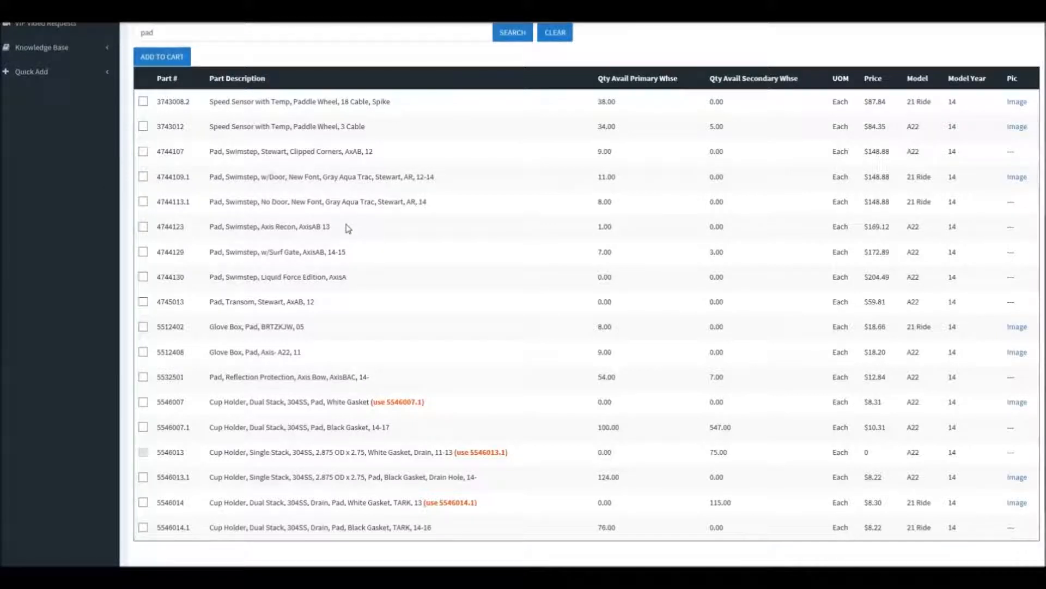
{"action": "mouse_move", "coordinate": [438, 205]}
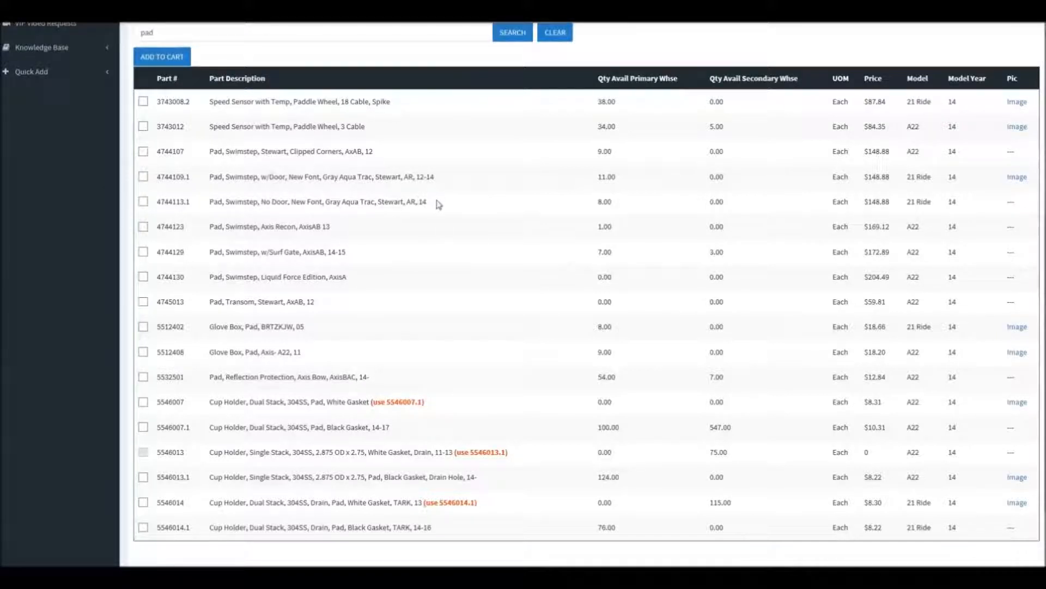
{"action": "mouse_move", "coordinate": [432, 176]}
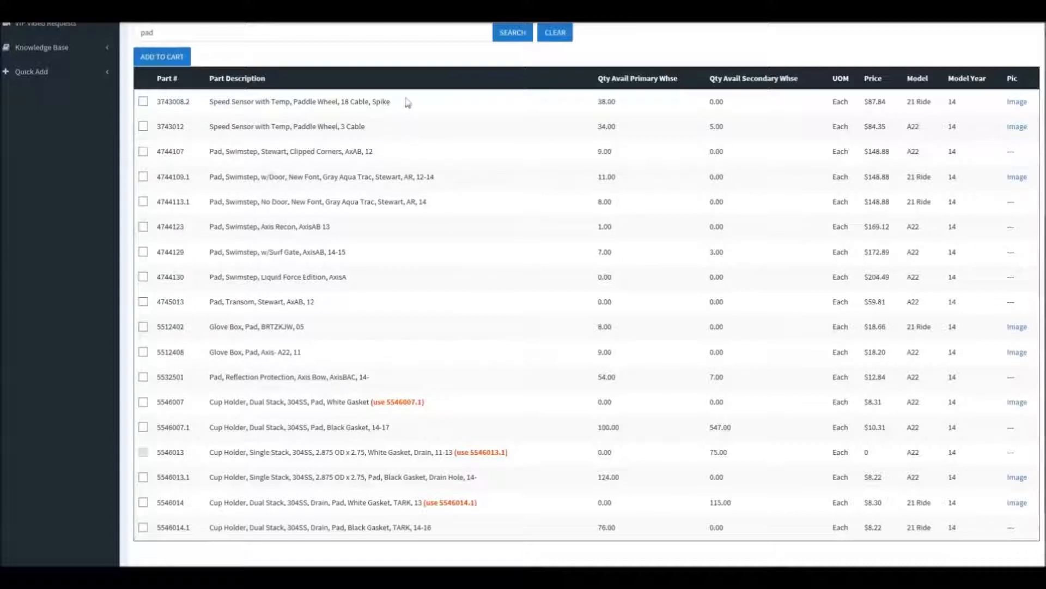
{"action": "mouse_move", "coordinate": [381, 440]}
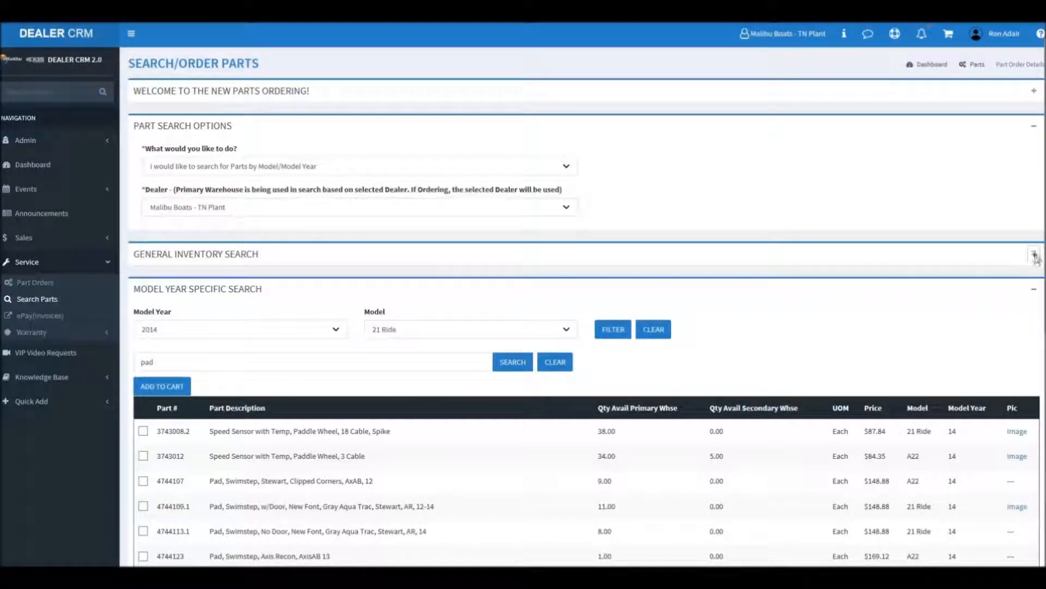
Search General Inventory for 'Hydr' and browse the matching hydraulic parts
{"action": "left_click", "coordinate": [1034, 256]}
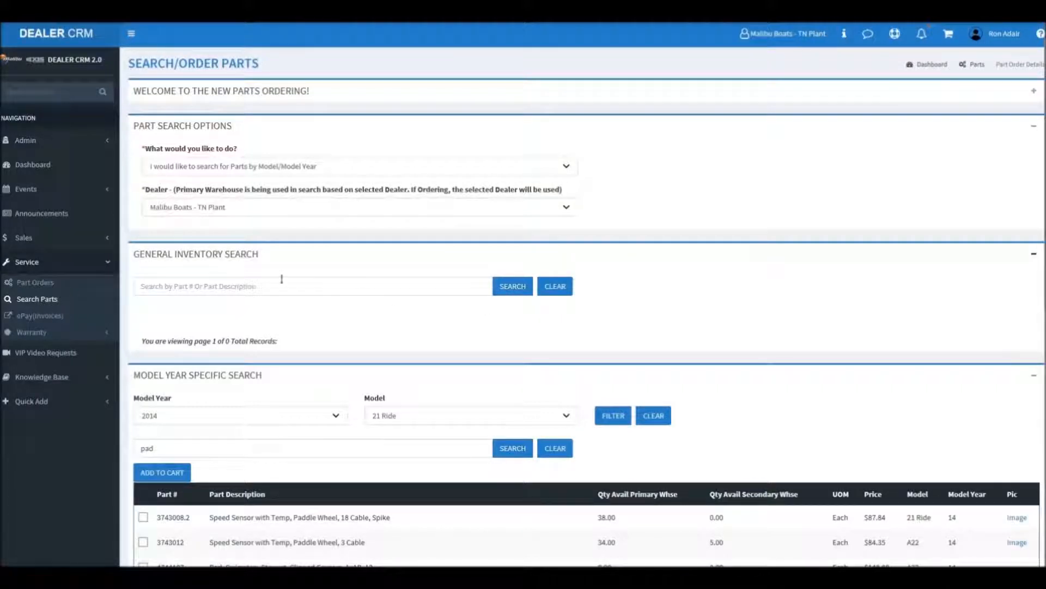
{"action": "left_click", "coordinate": [312, 286]}
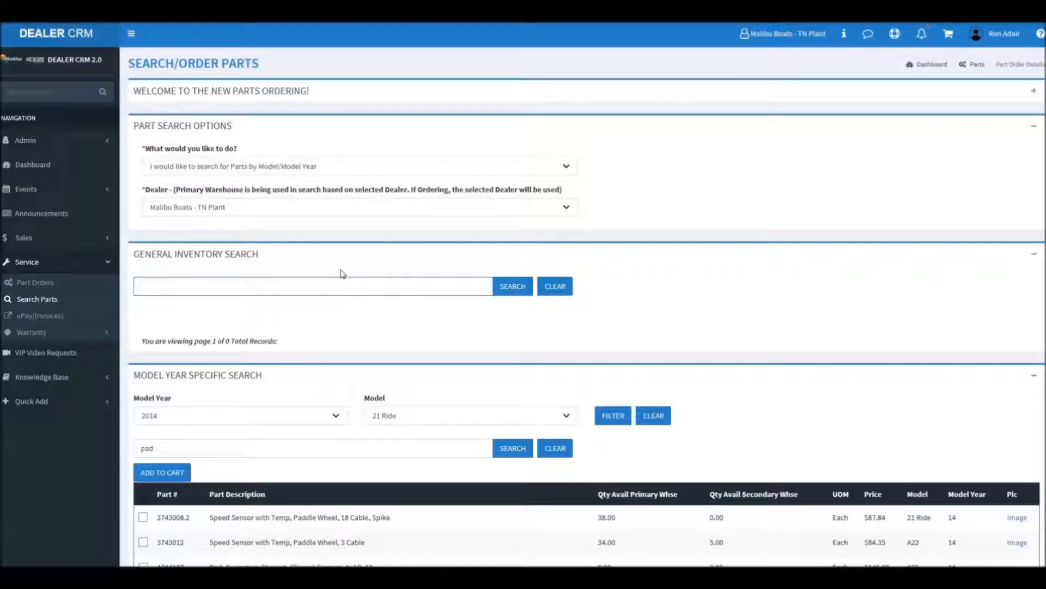
{"action": "type", "text": "Hydr"}
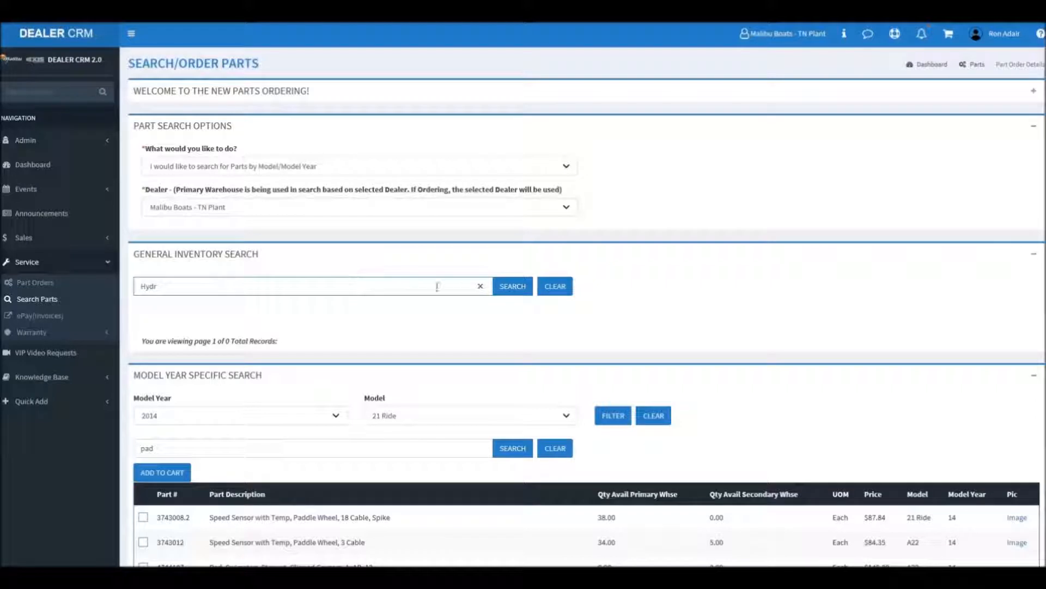
{"action": "left_click", "coordinate": [512, 286]}
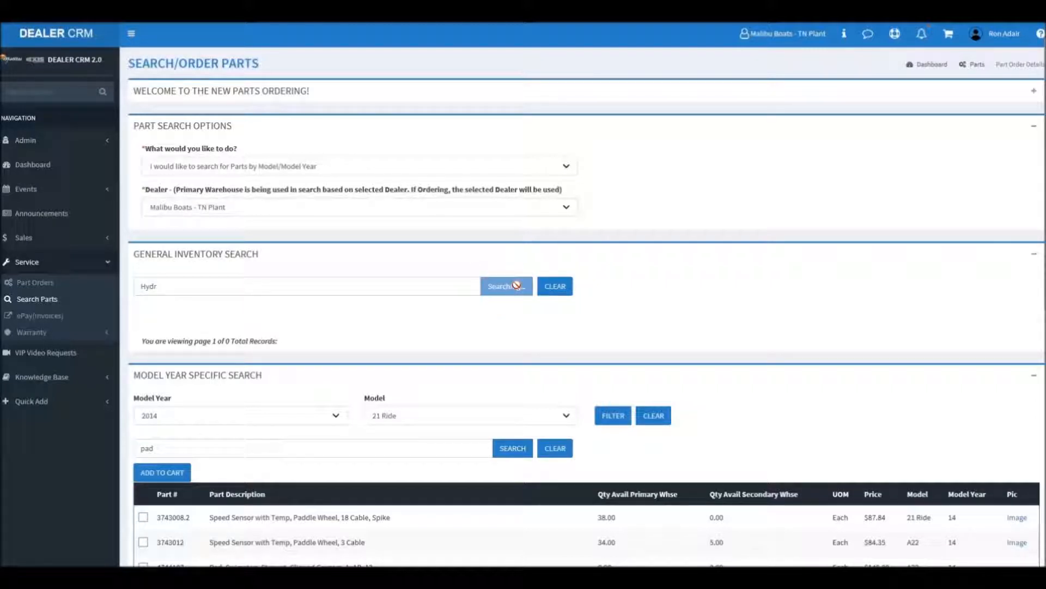
{"action": "left_click", "coordinate": [507, 286]}
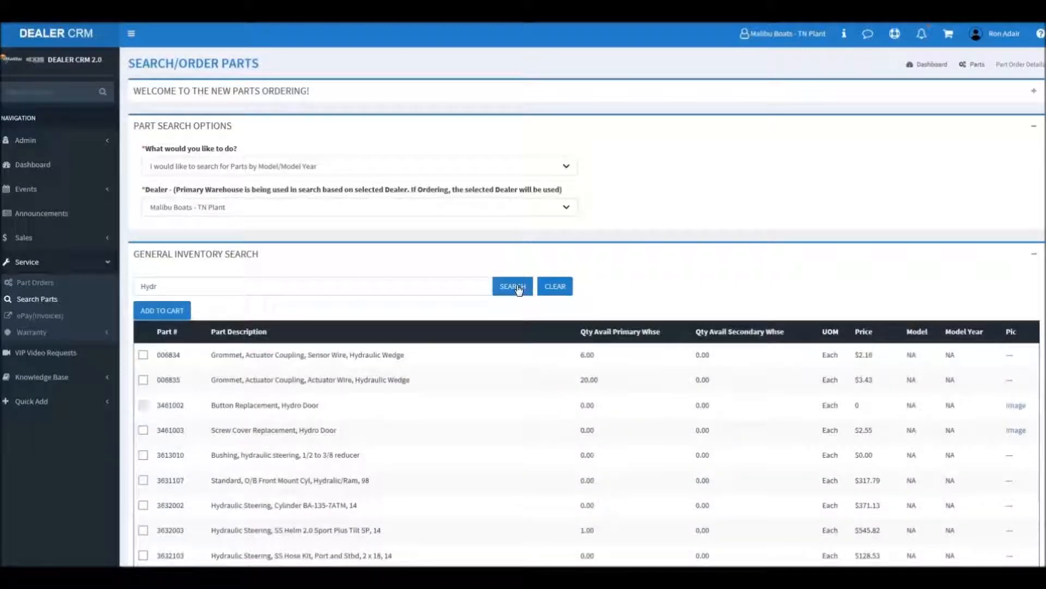
{"action": "scroll", "scroll_direction": "down", "scroll_amount": 3}
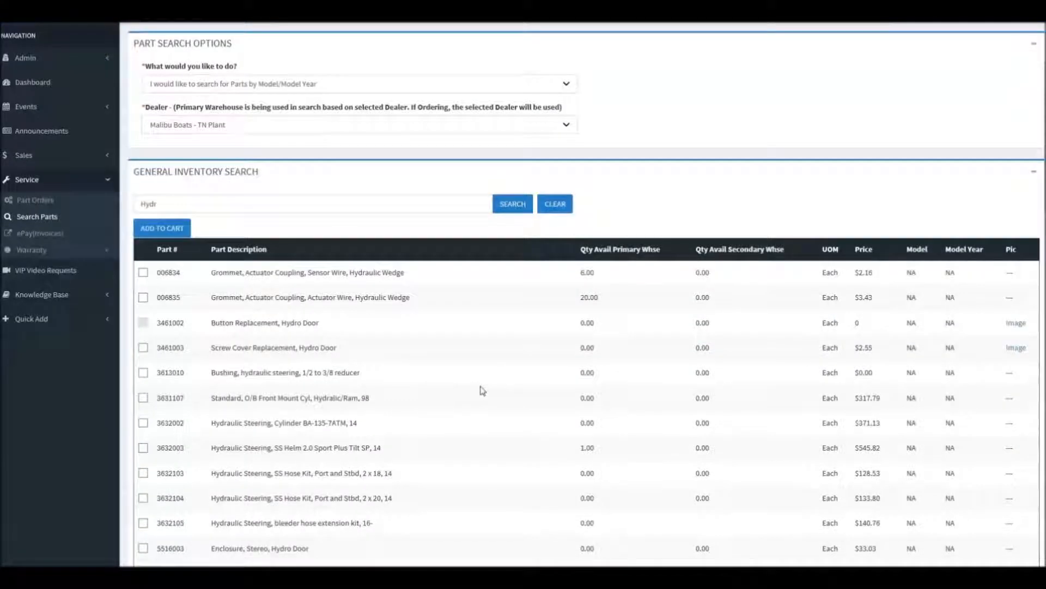
{"action": "scroll", "scroll_direction": "down", "scroll_amount": 3}
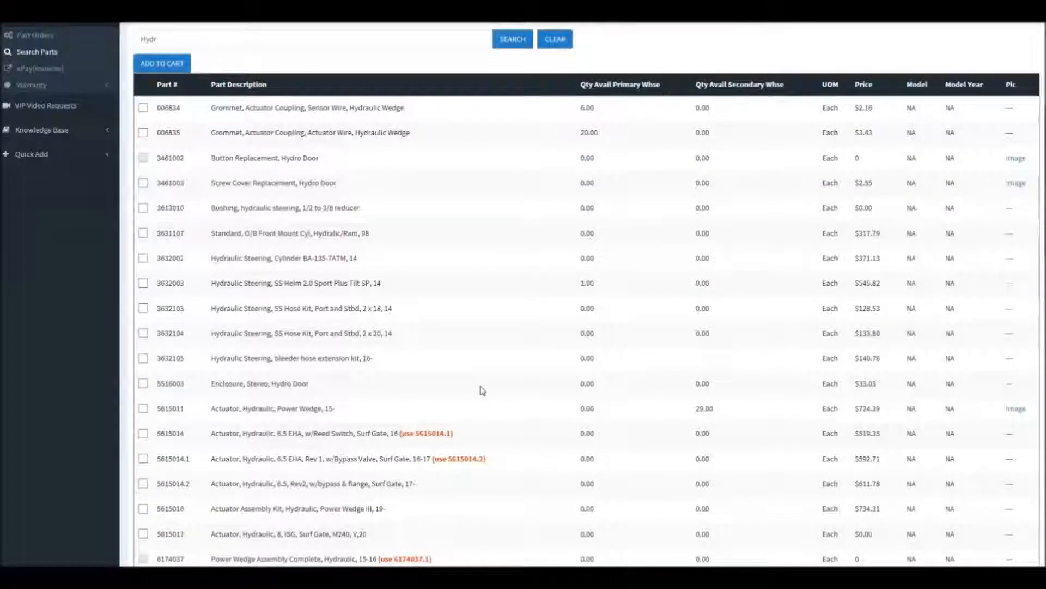